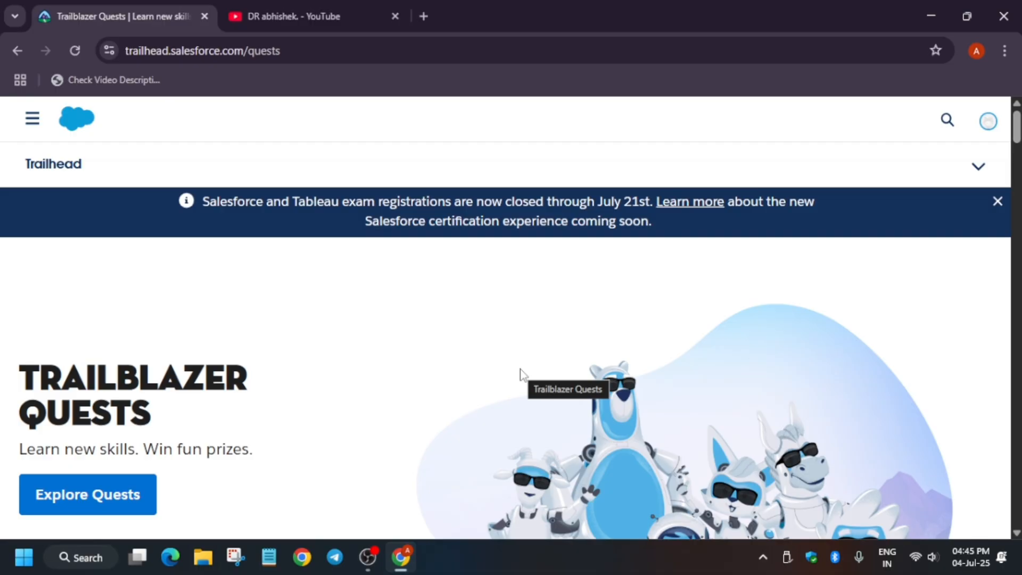
mouse_move(504, 385)
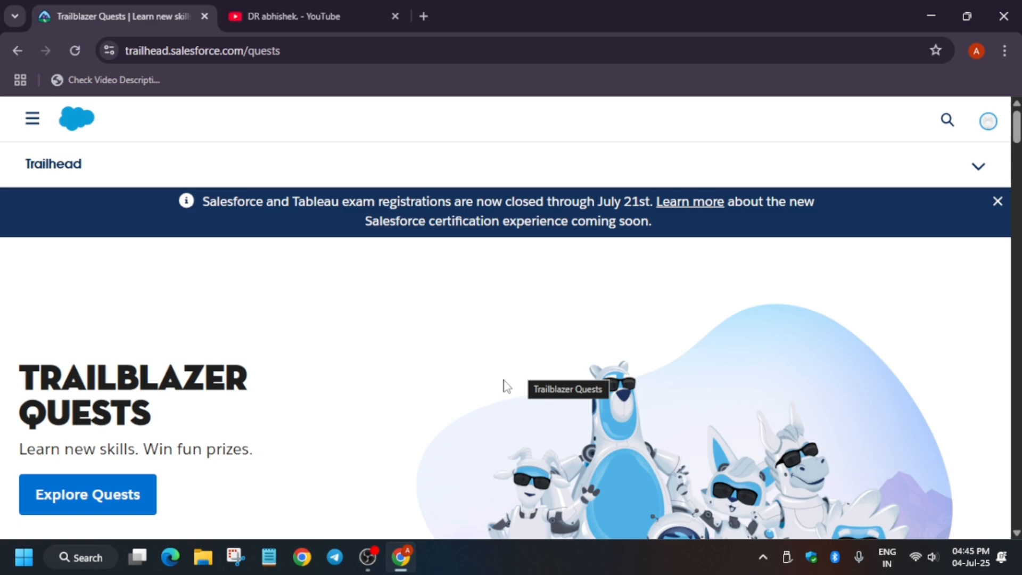
Scroll the Quests page down to the Unlock New Skills cards showing the Datablazer Quest.
scroll(down, 3)
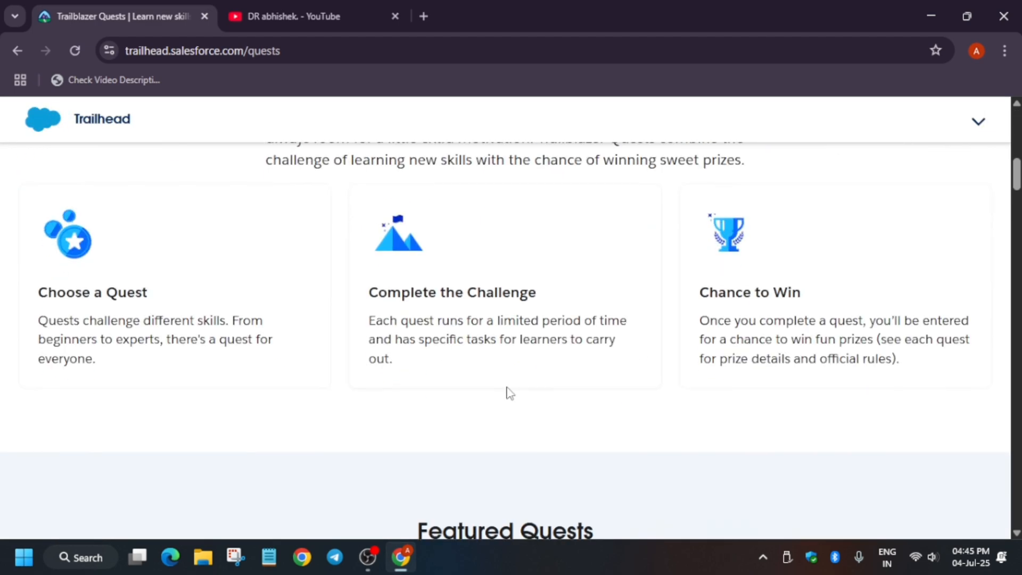
mouse_move(202, 390)
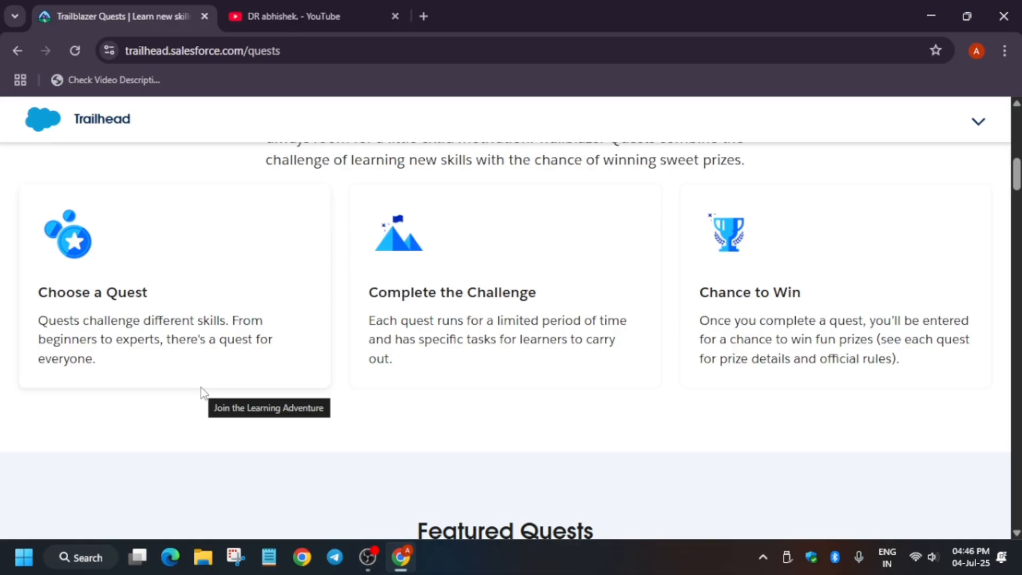
scroll(down, 3)
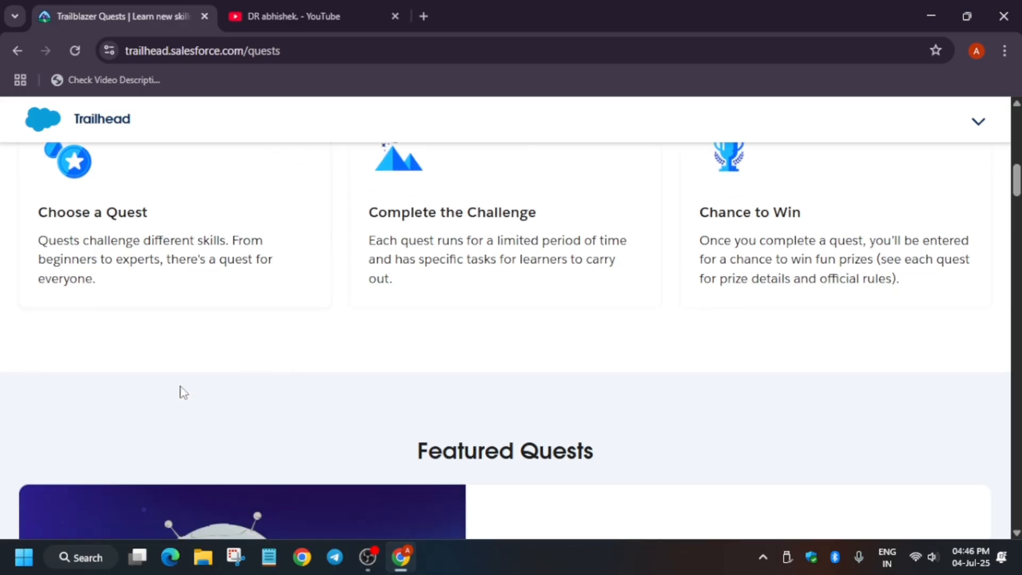
scroll(down, 3)
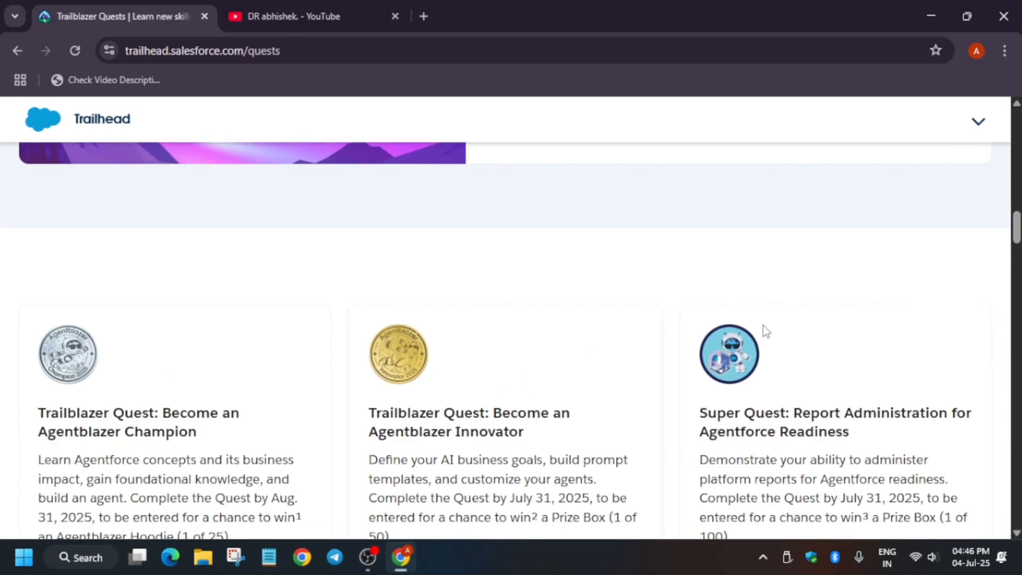
scroll(up, 3)
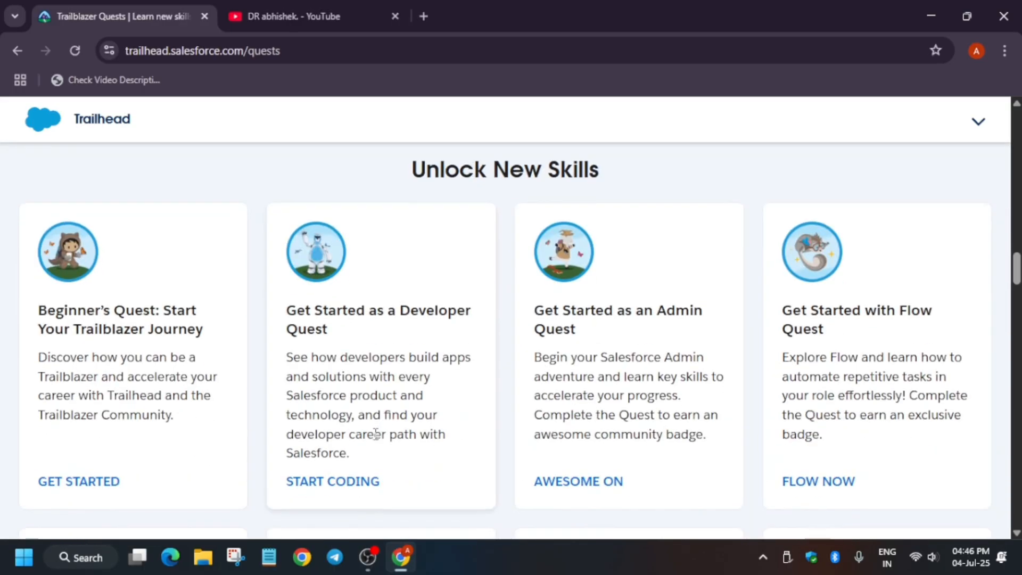
scroll(down, 3)
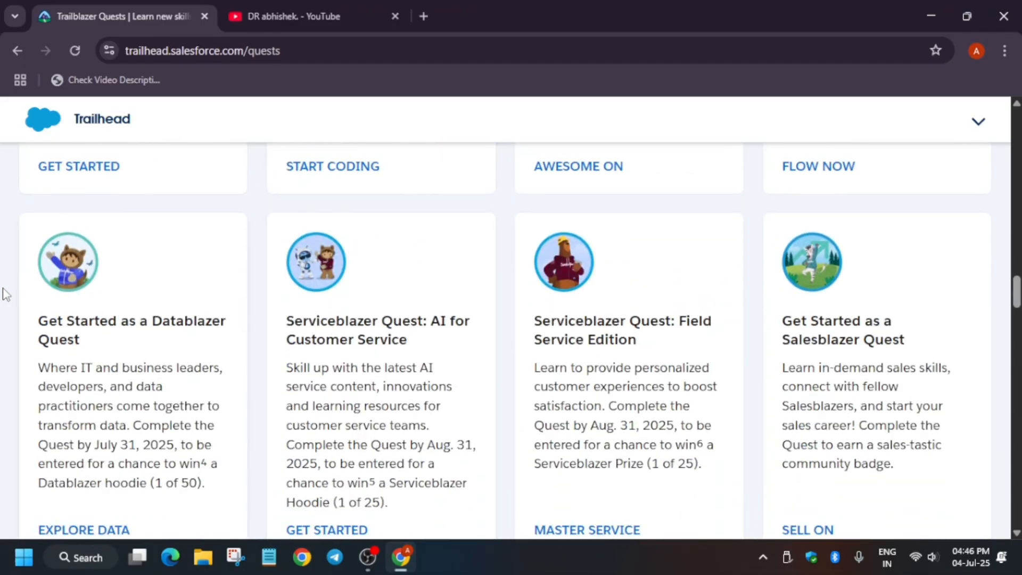
mouse_move(117, 319)
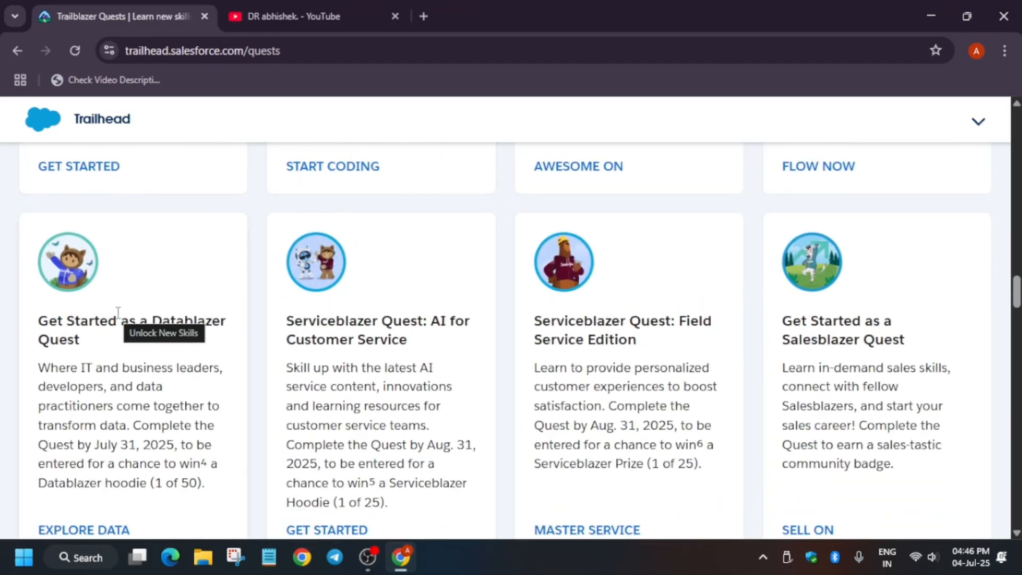
scroll(down, 3)
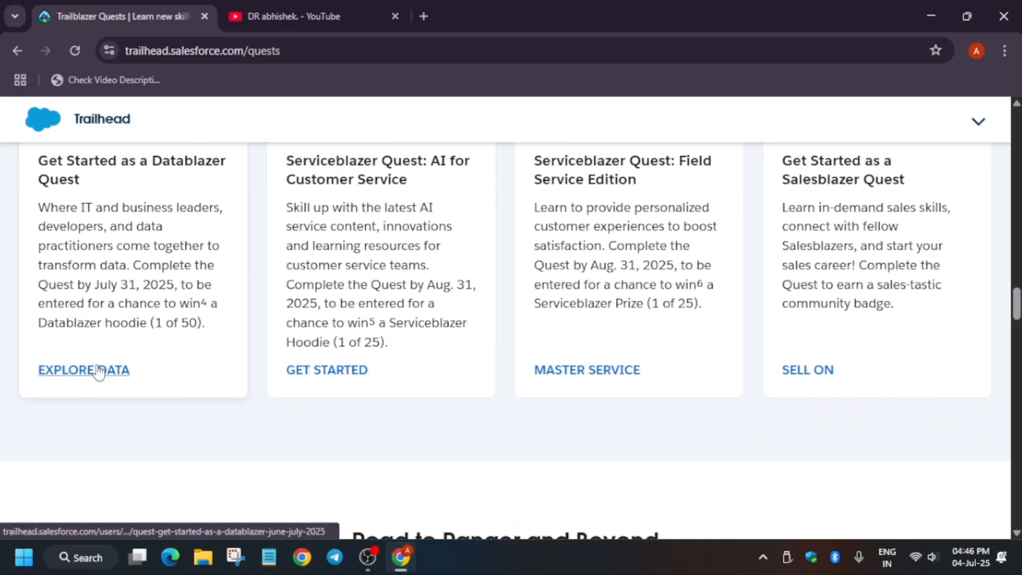
Open the Datablazer Quest trailmix via Explore Data and scroll to the pending Eligibility task.
click(83, 370)
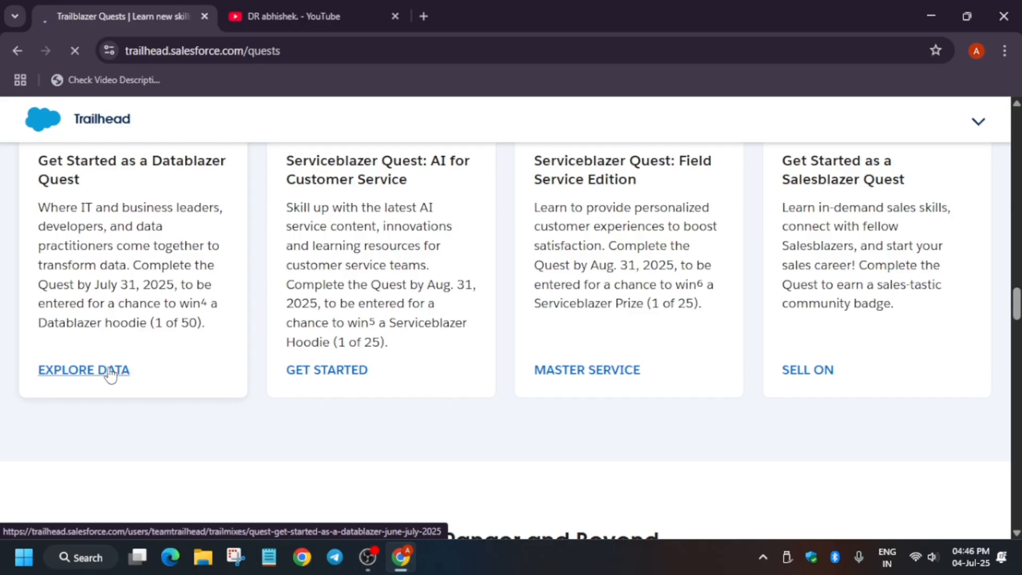
click(83, 369)
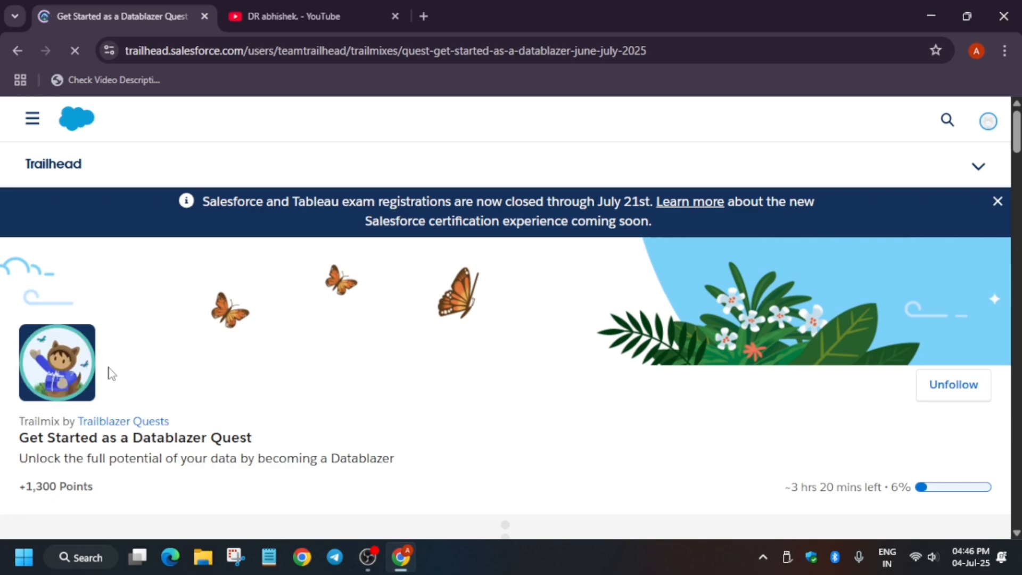
scroll(down, 3)
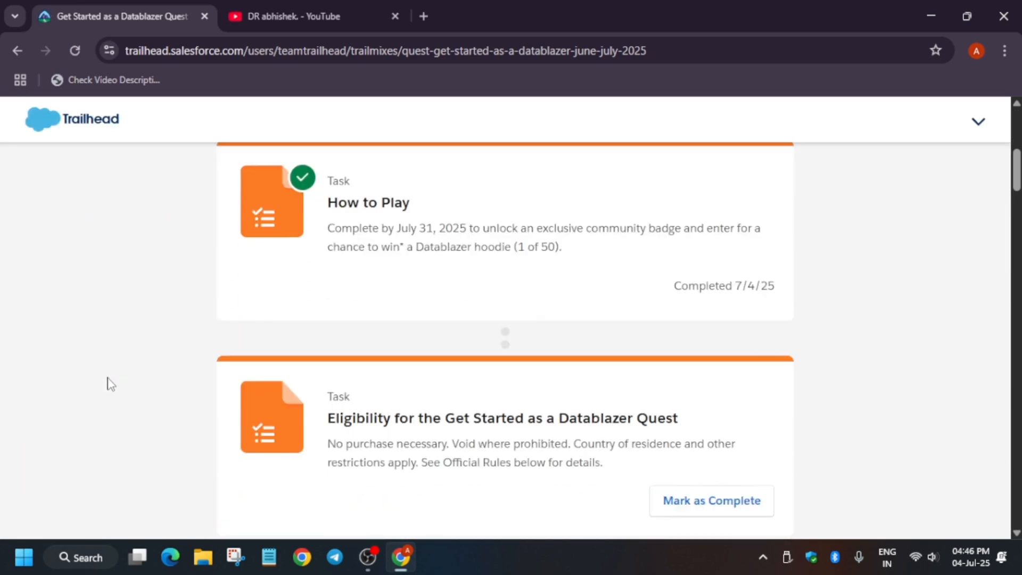
scroll(down, 3)
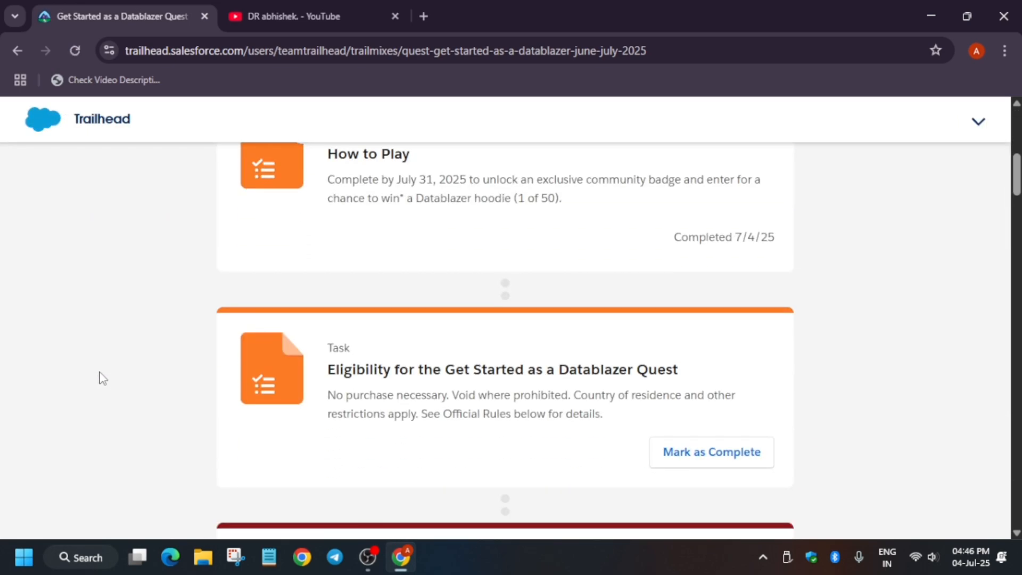
mouse_move(95, 371)
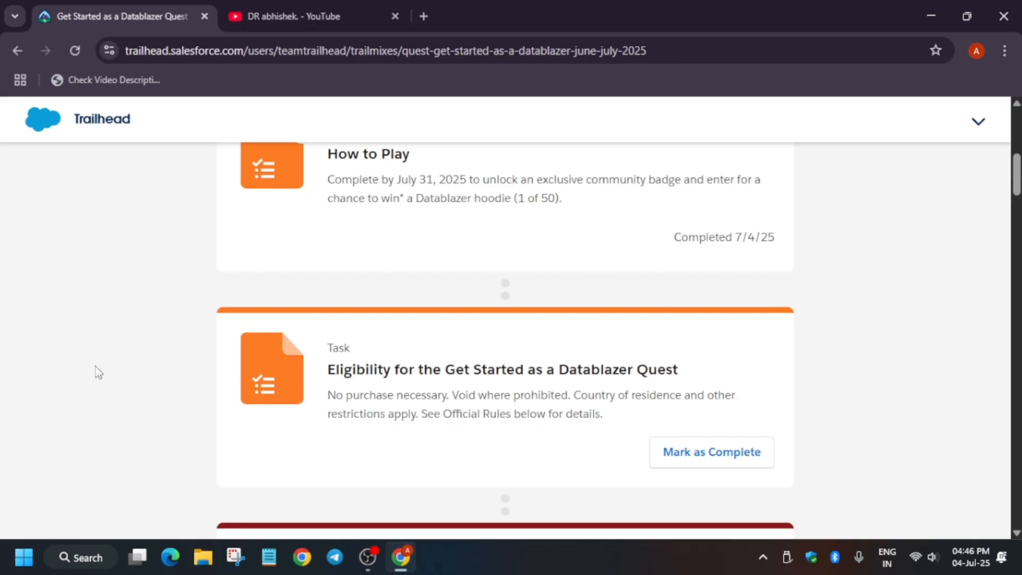
scroll(up, 3)
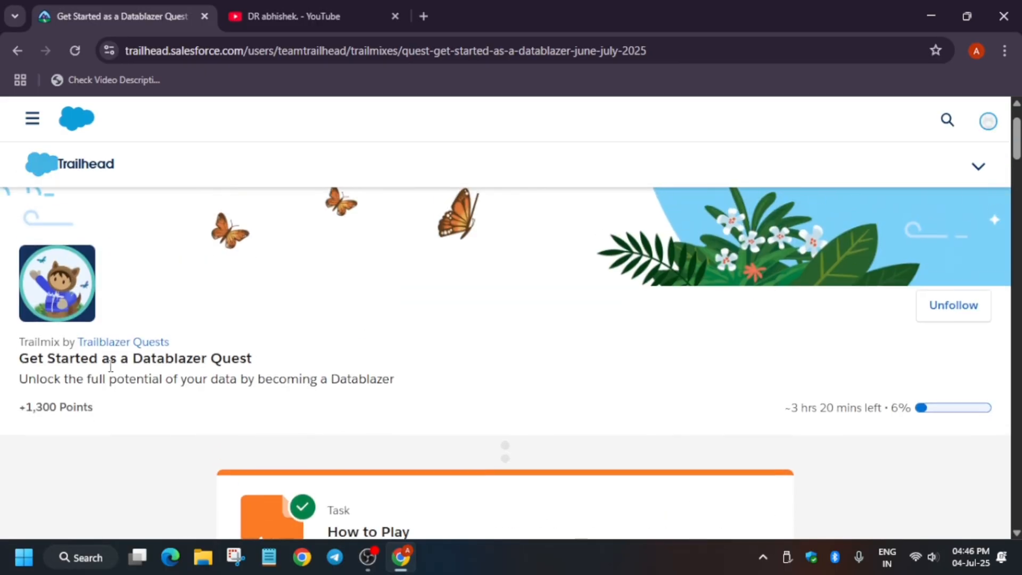
scroll(down, 3)
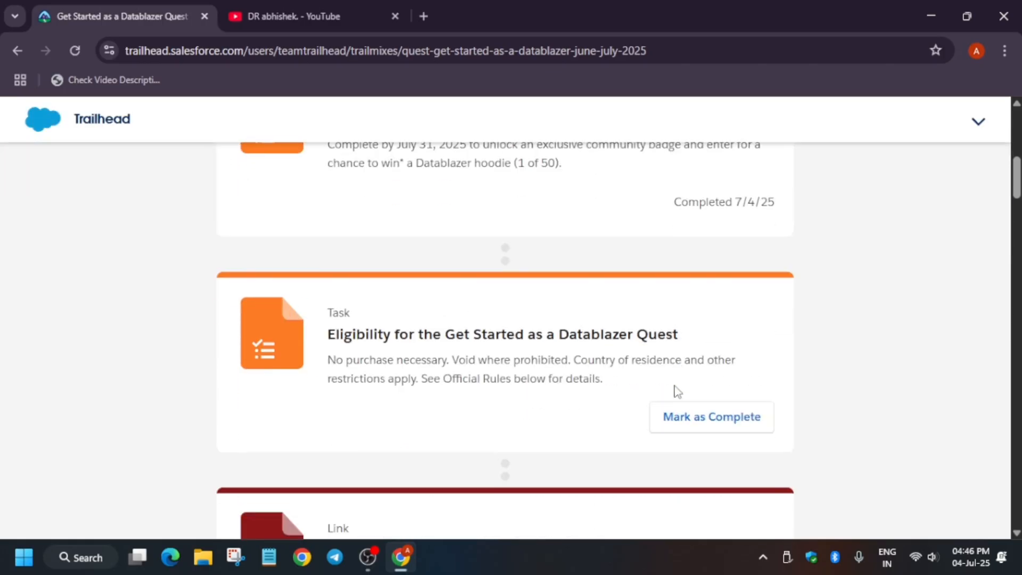
mouse_move(673, 289)
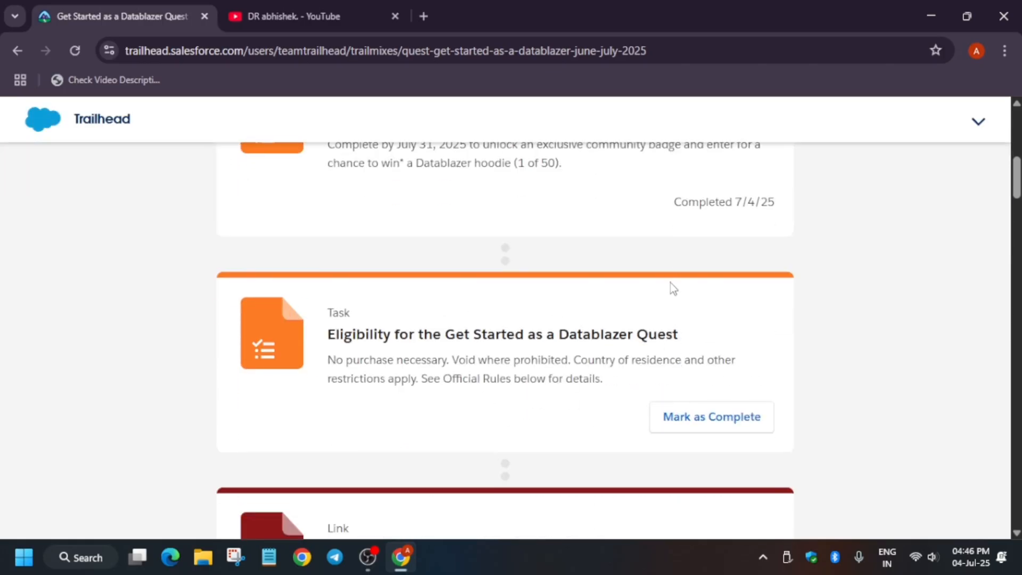
mouse_move(500, 327)
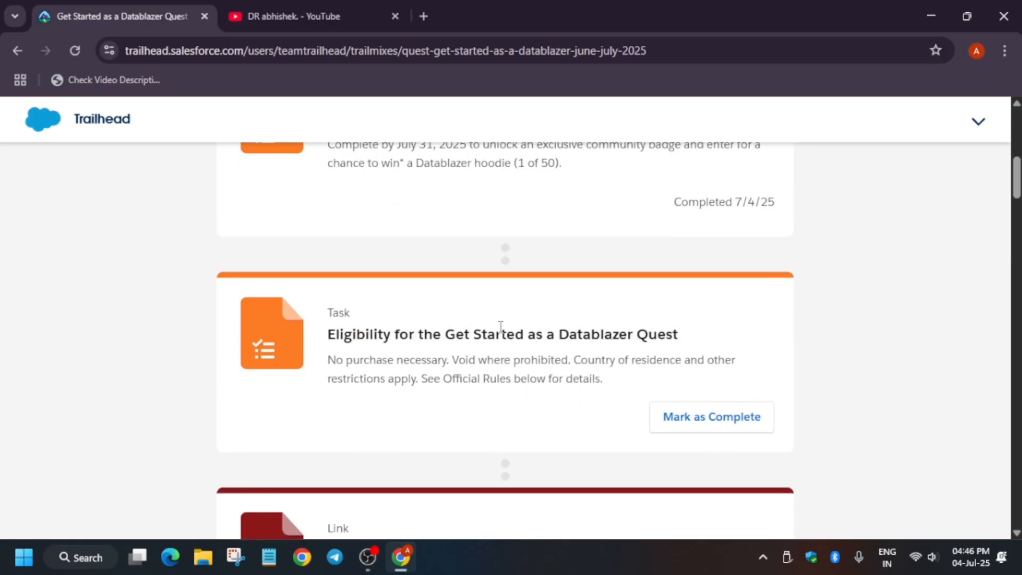
Mark the Eligibility task complete on its card and let the trailmix reload.
click(710, 417)
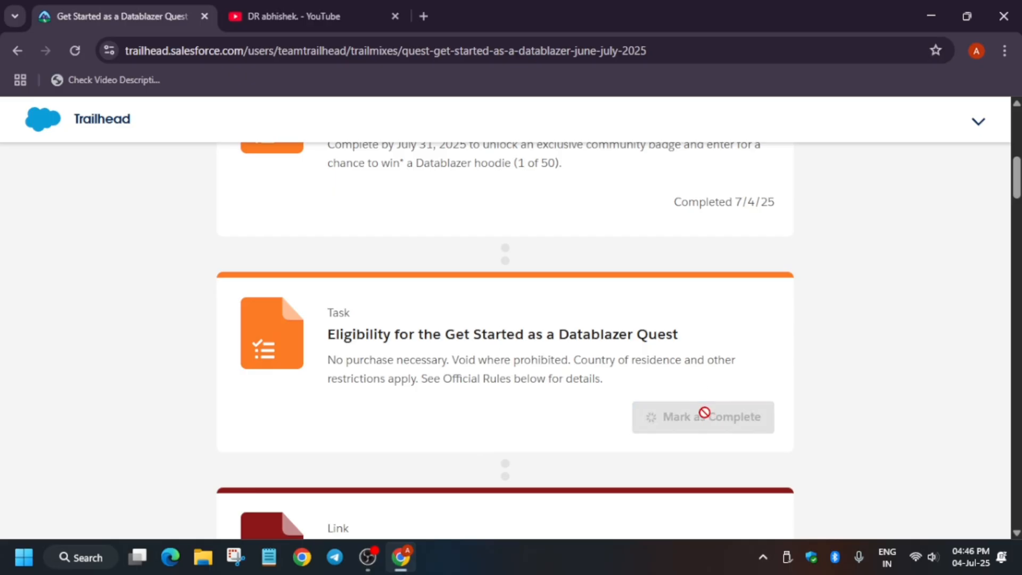
click(703, 416)
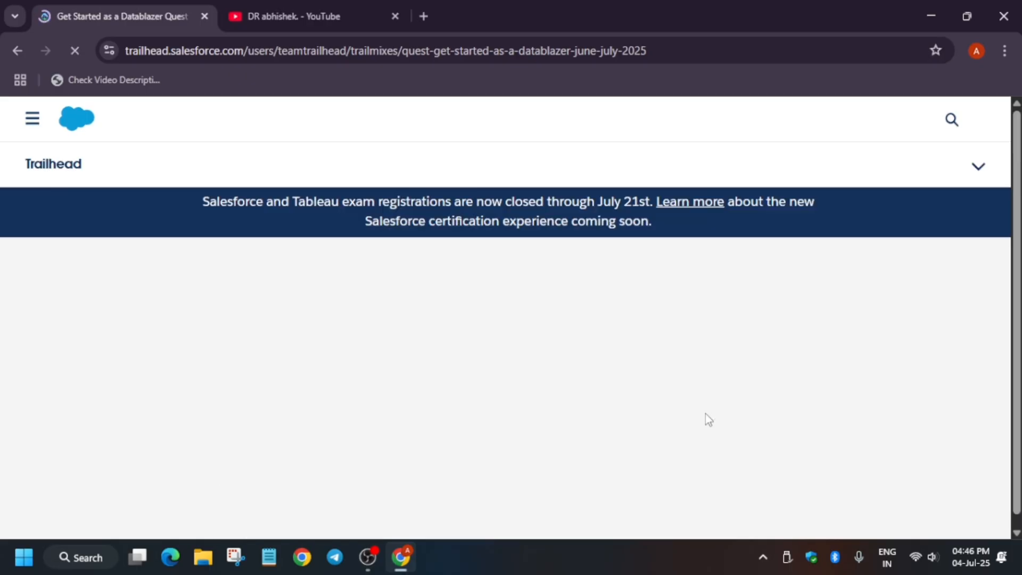
scroll(down, 3)
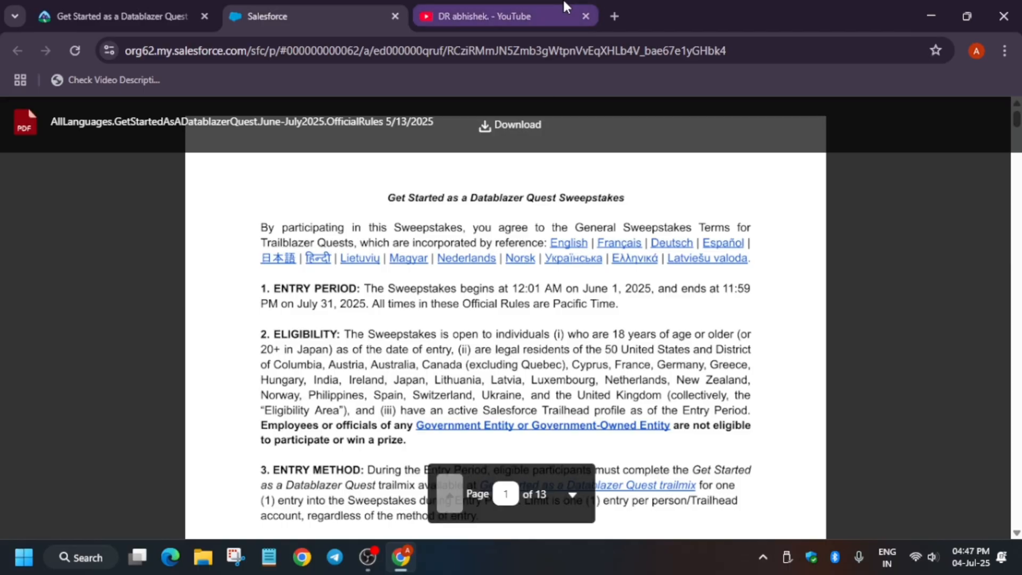
mouse_move(357, 383)
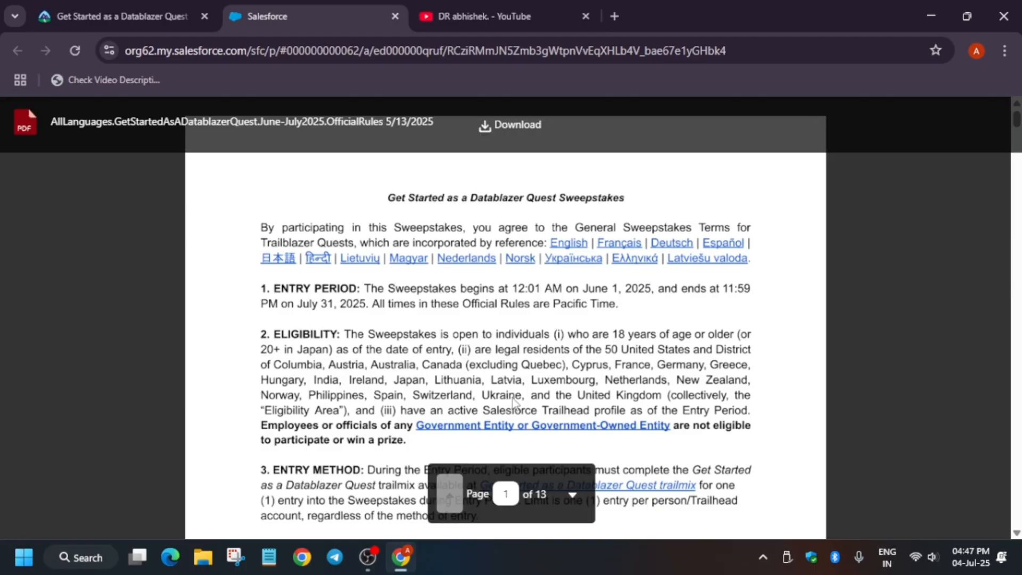
Scroll through the sweepstakes rules PDF covering entry period, eligibility and entry terms.
scroll(down, 3)
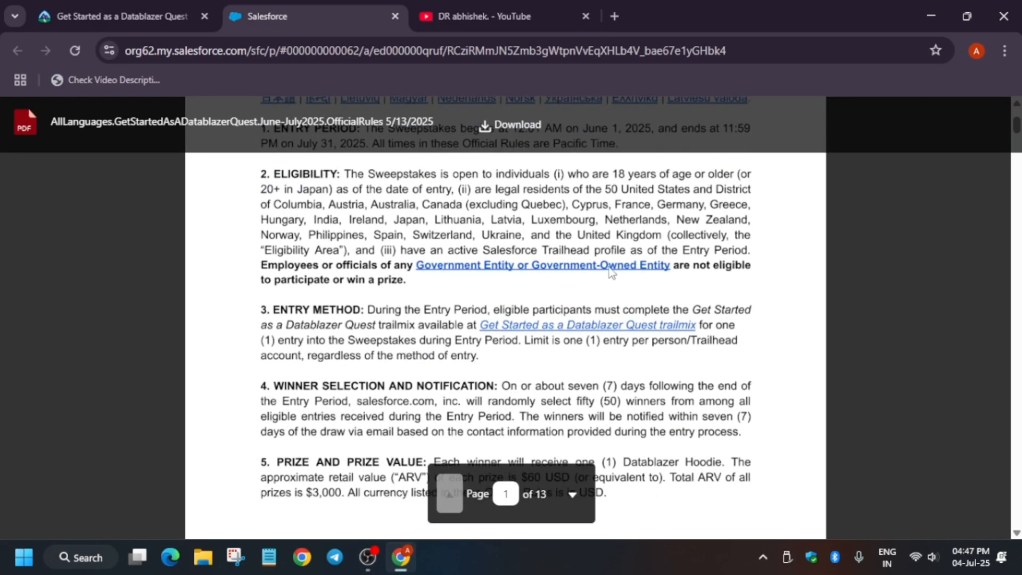
mouse_move(553, 270)
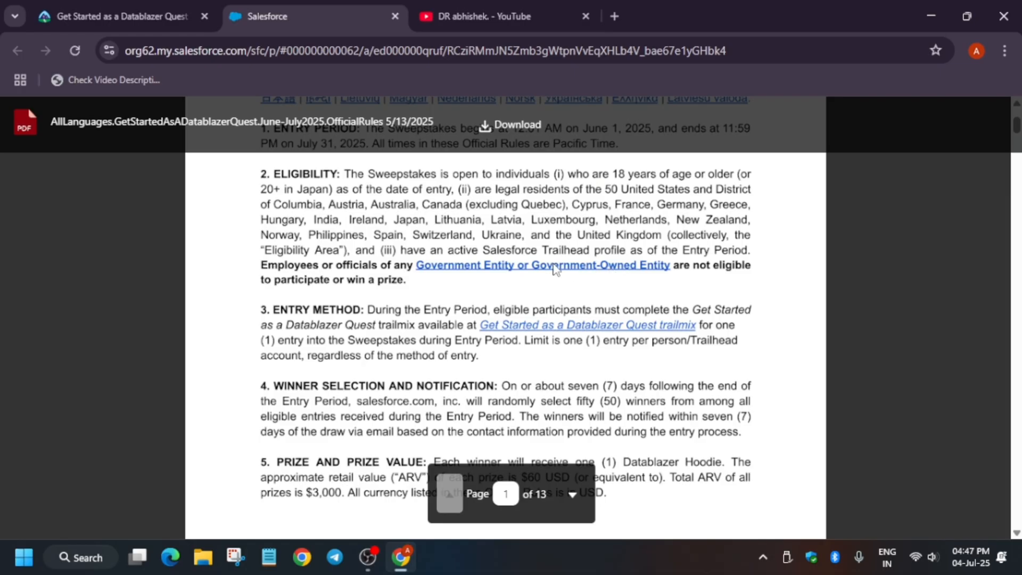
mouse_move(514, 287)
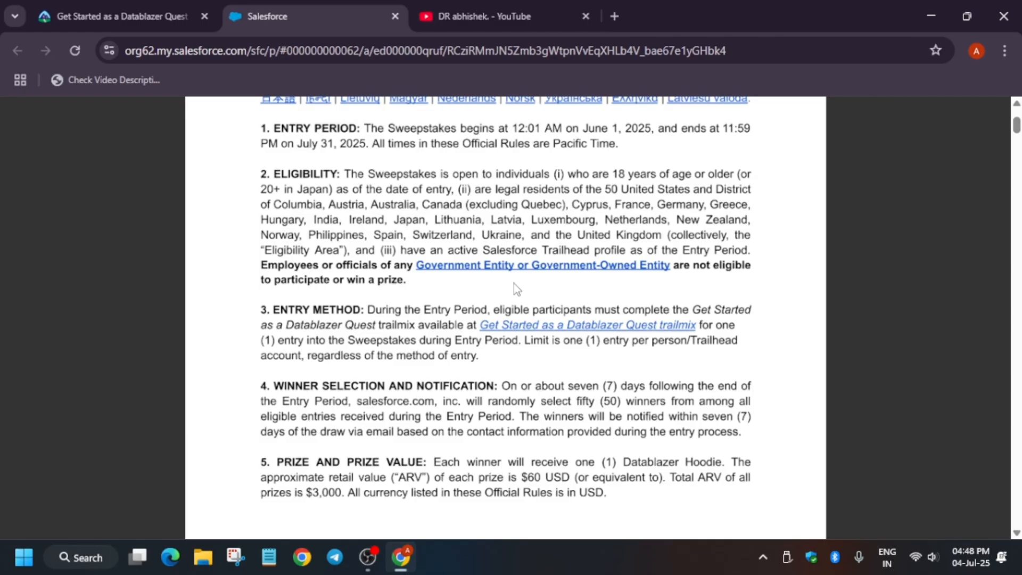
scroll(down, 3)
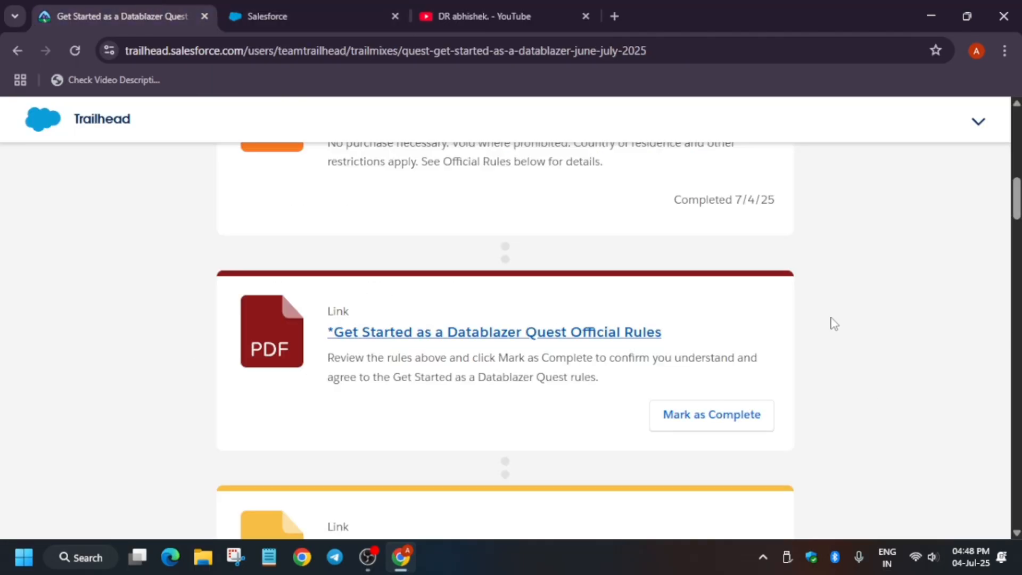
mouse_move(830, 324)
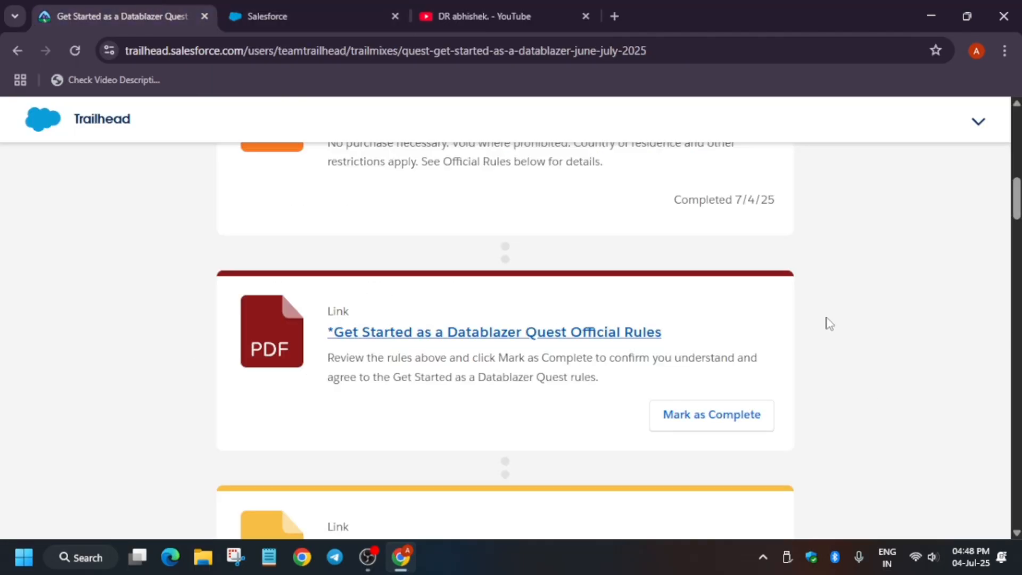
Scroll the trailmix past the Official Rules link to the Read links and Data Cloud modules.
scroll(down, 3)
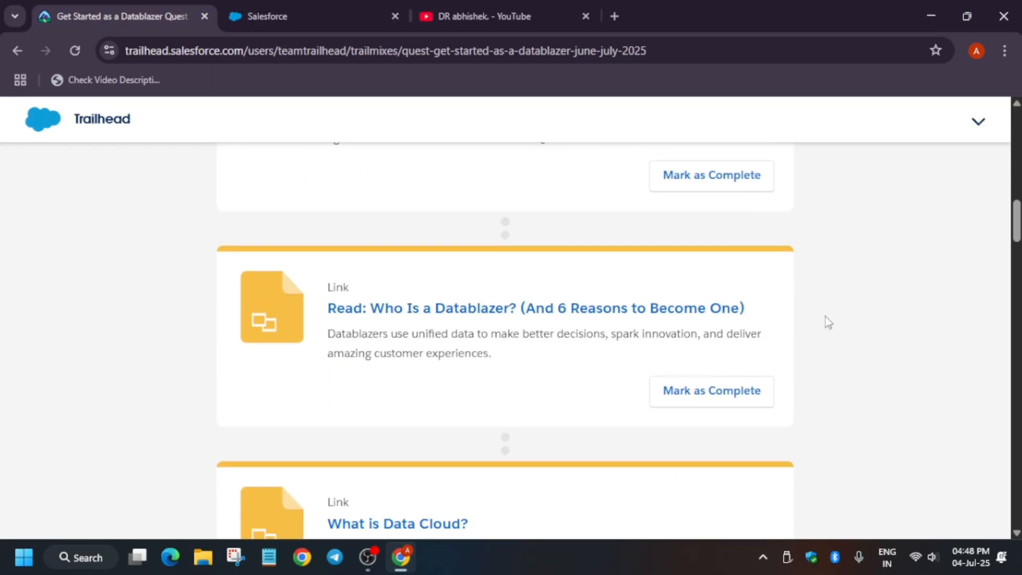
scroll(down, 3)
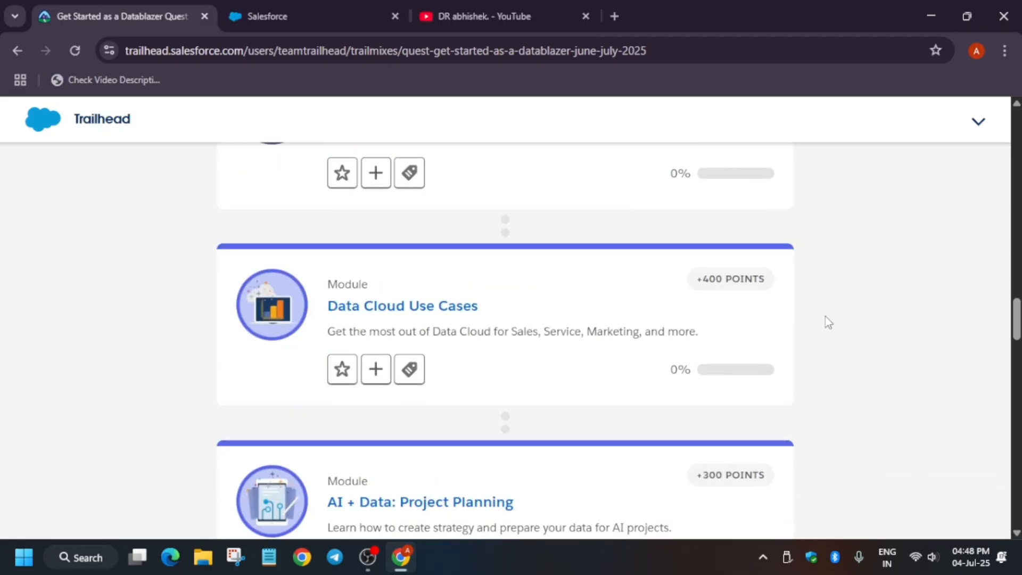
scroll(down, 3)
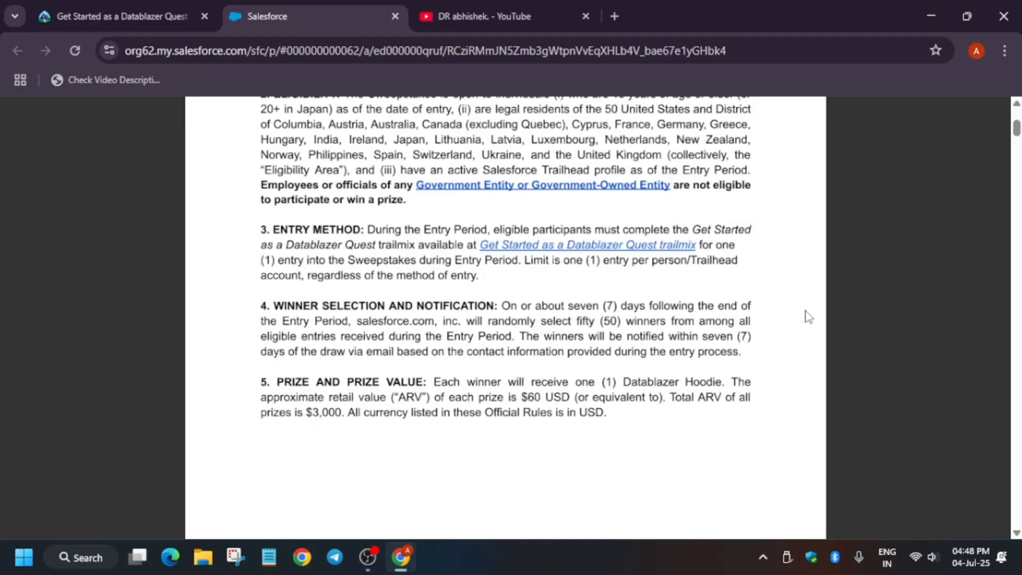
mouse_move(591, 325)
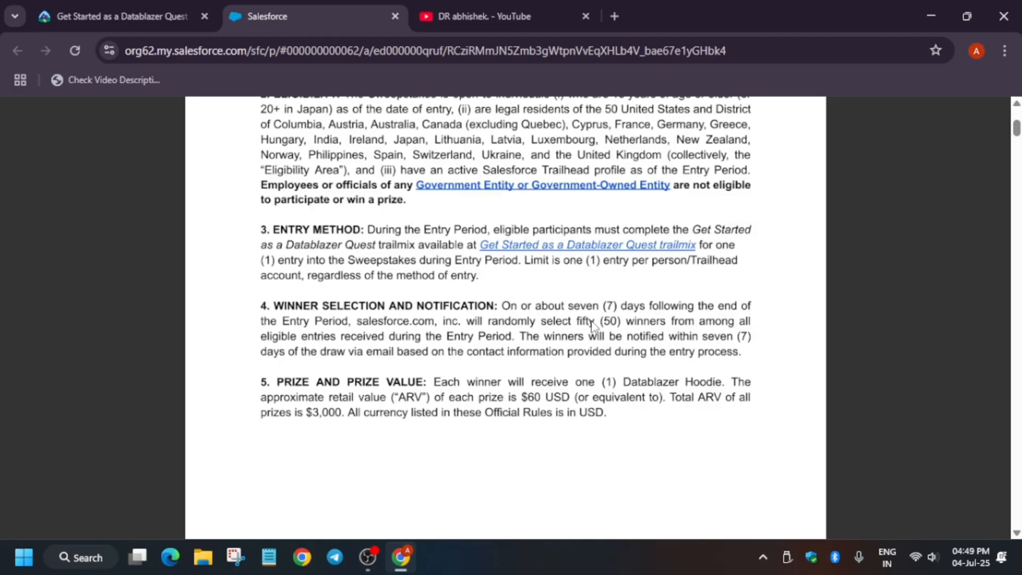
mouse_move(610, 310)
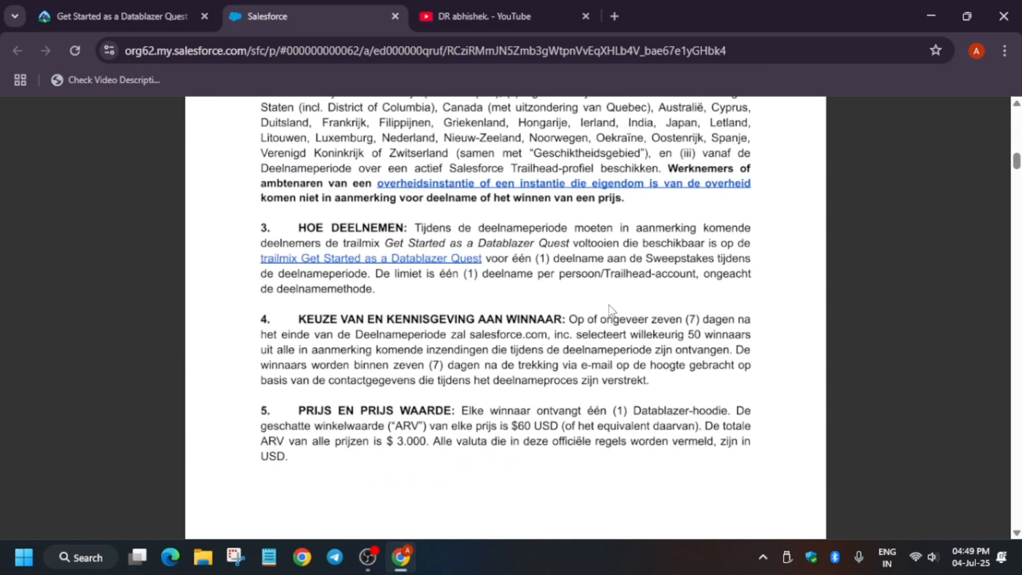
Scroll the rules PDF from the English sections into the translated Dutch version.
scroll(down, 3)
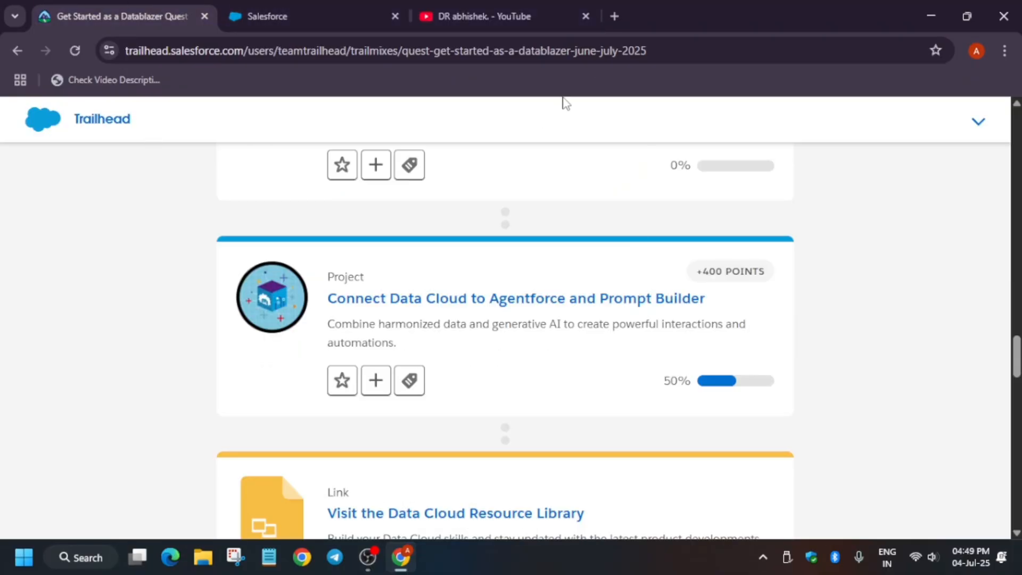
Open the Unlock Your Data with Data Cloud module and its first getting-started unit.
scroll(down, 3)
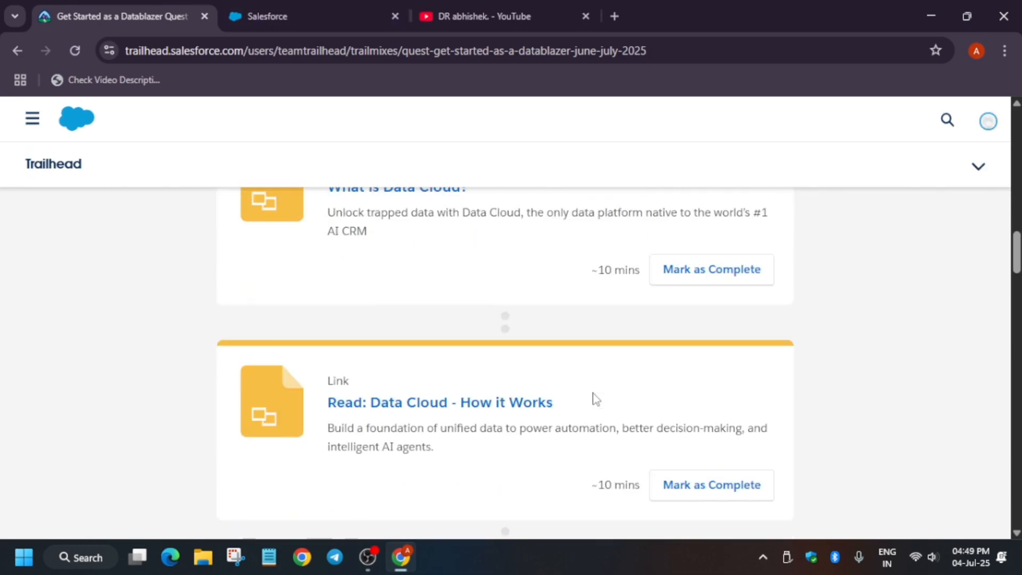
scroll(down, 3)
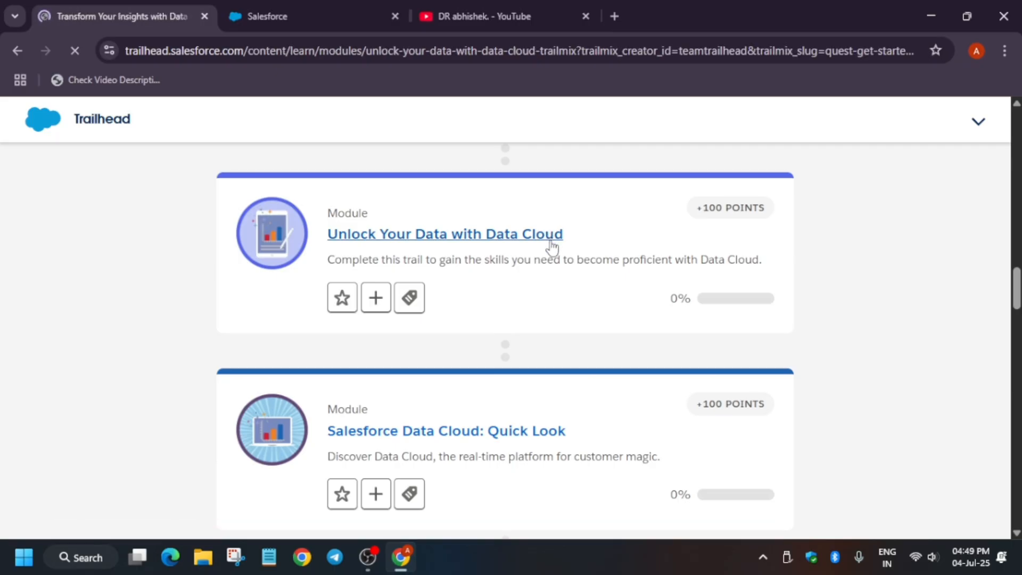
click(445, 233)
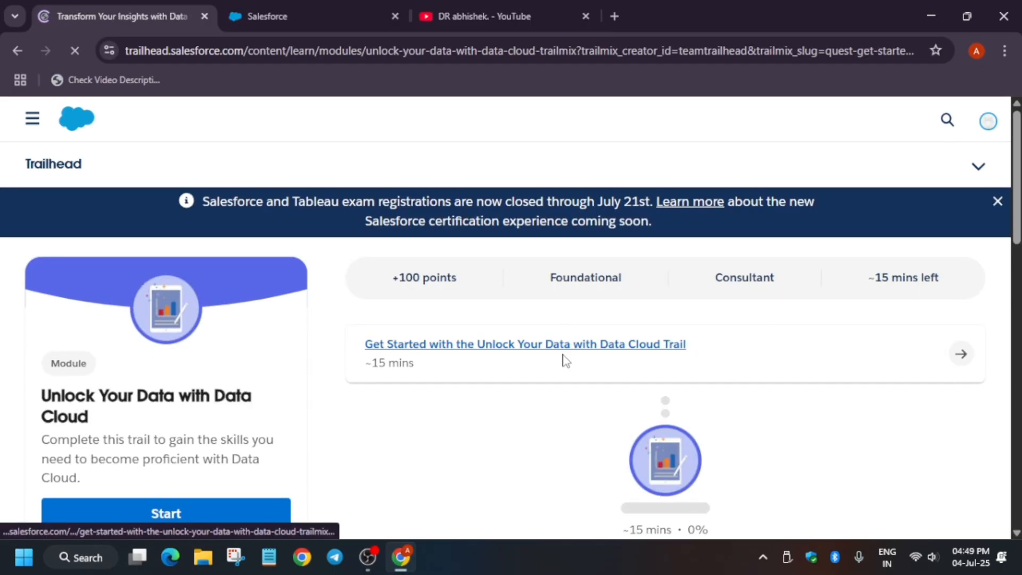
click(525, 344)
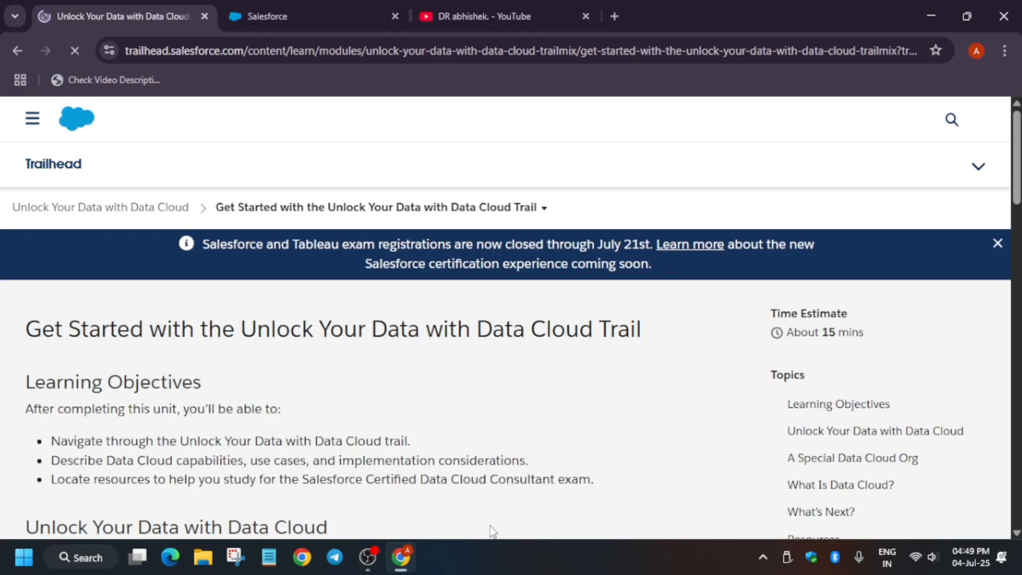
Scroll the unit down to its quiz, then return to the module page via the breadcrumb.
scroll(down, 3)
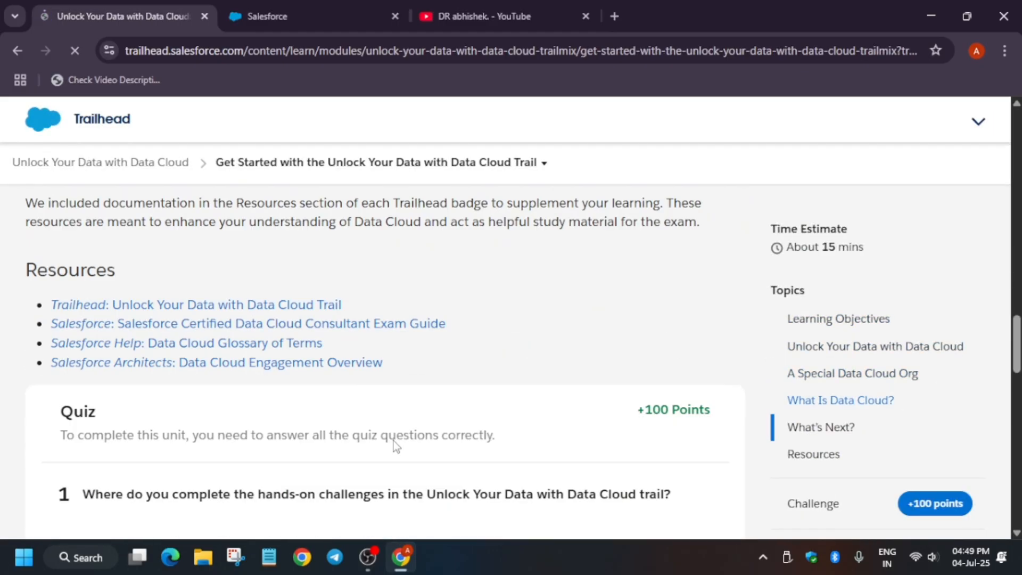
scroll(down, 3)
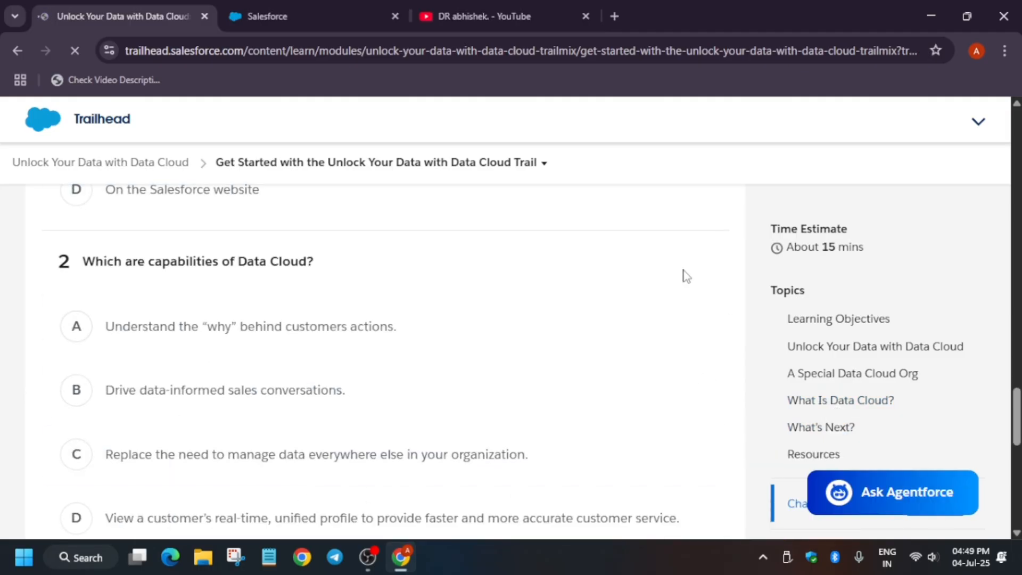
click(977, 122)
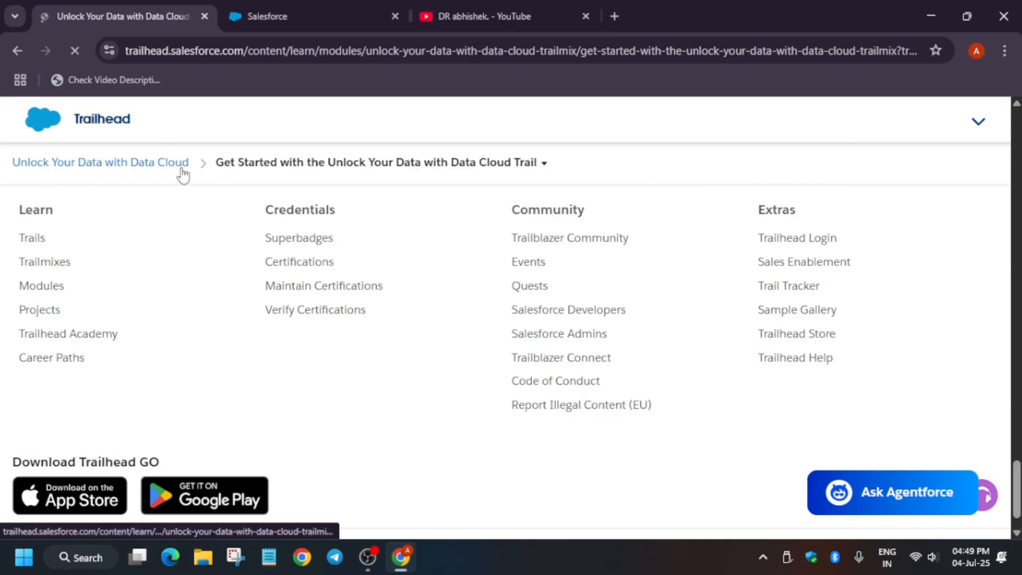
click(100, 162)
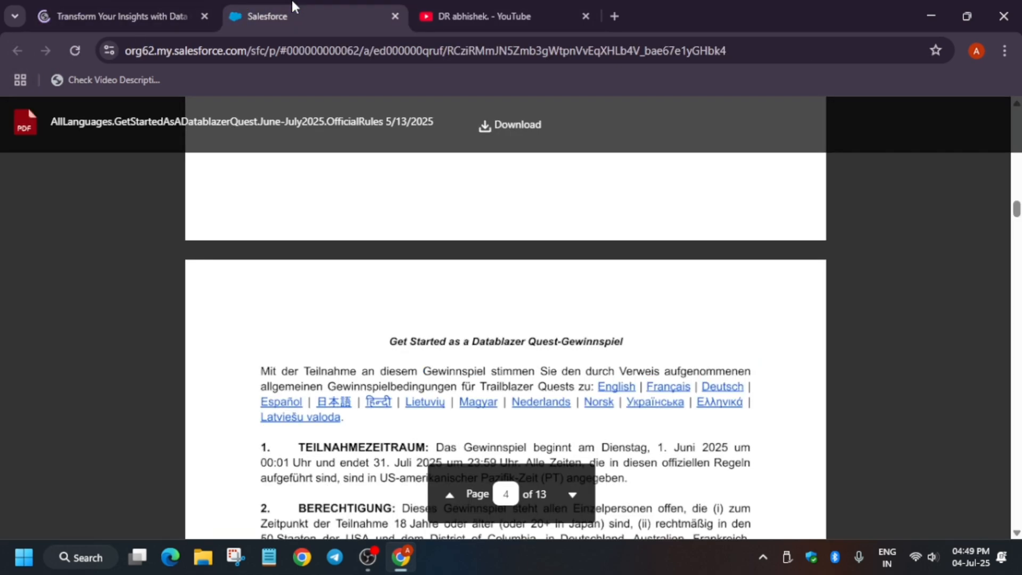
View the Connect Data Cloud to Agentforce and Prompt Builder playlist on the YouTube channel.
click(485, 16)
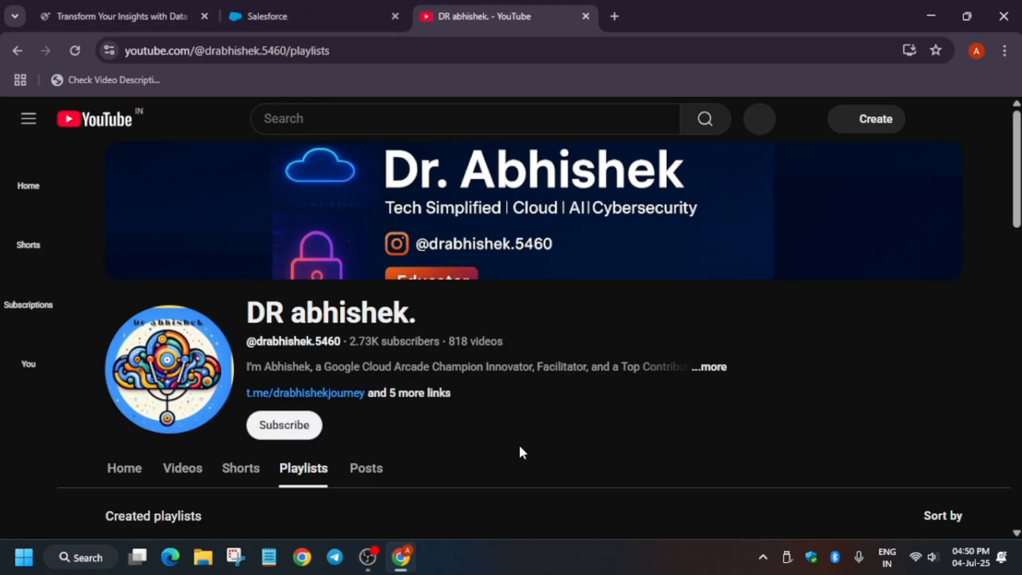
scroll(down, 3)
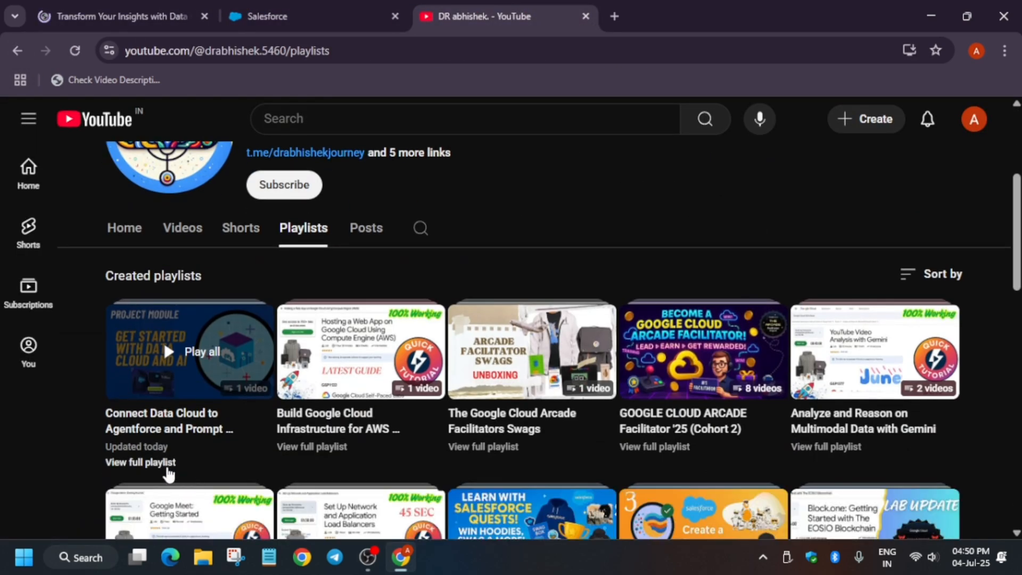
click(139, 462)
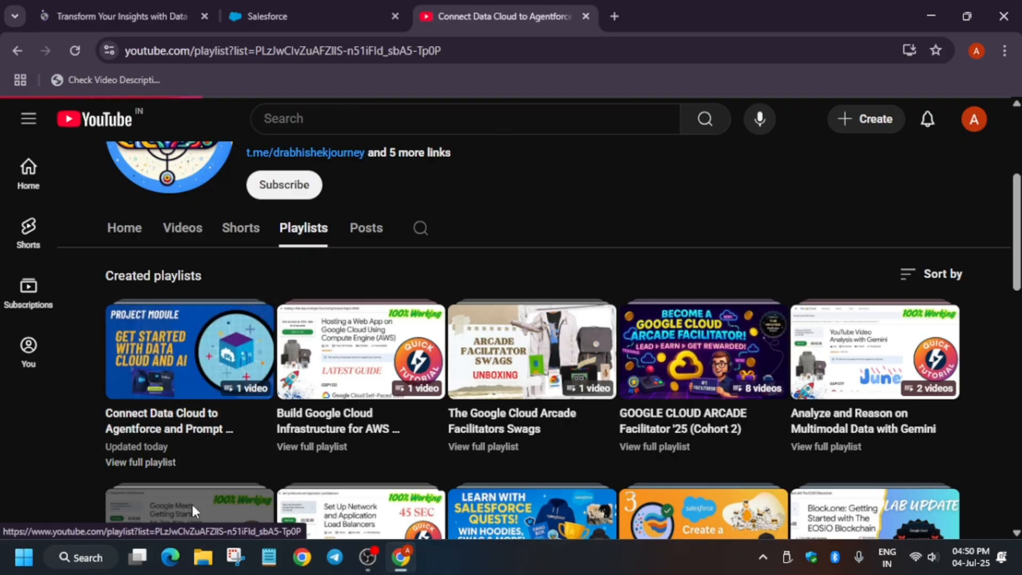
click(189, 349)
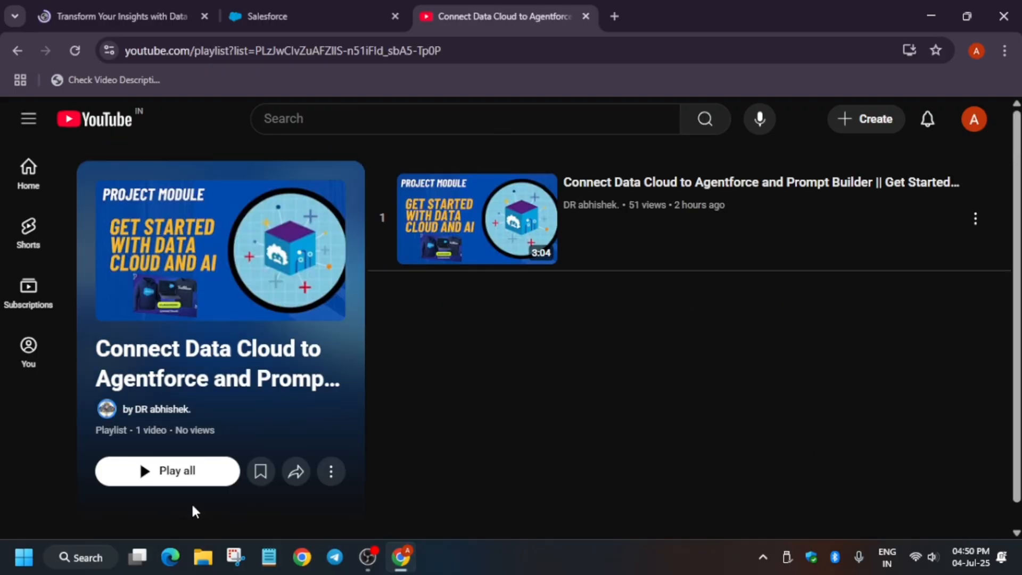
mouse_move(912, 549)
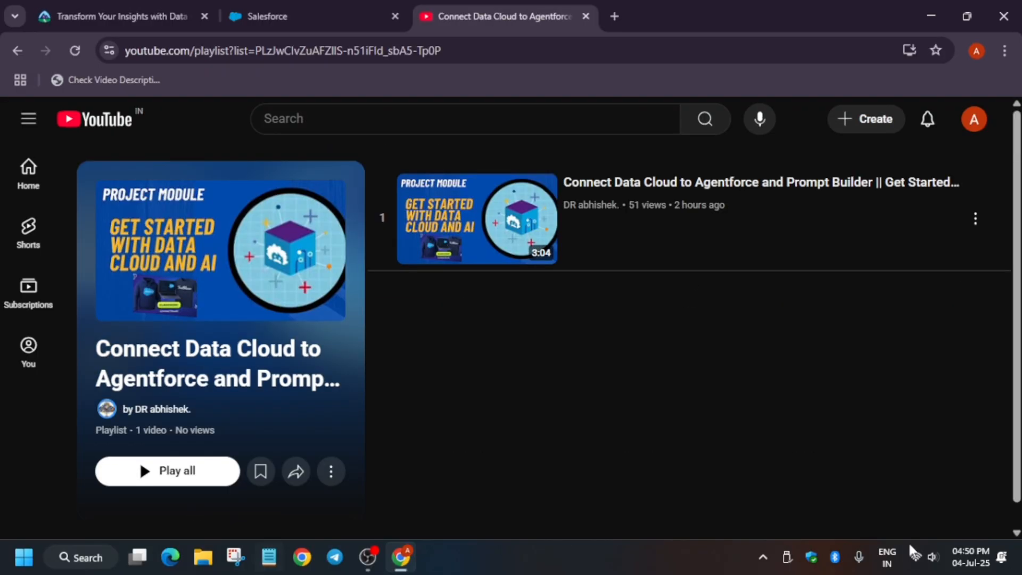
mouse_move(747, 237)
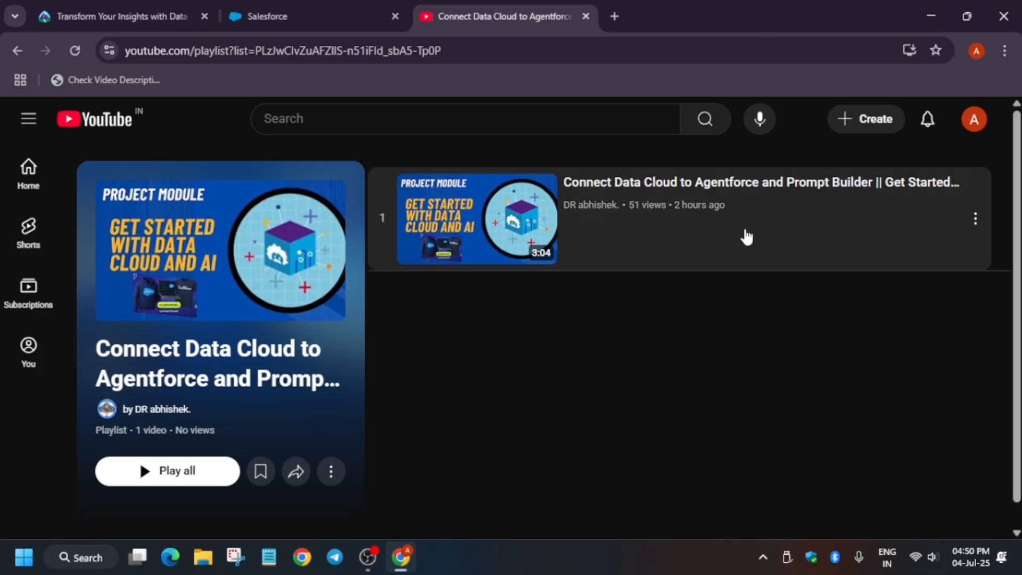
mouse_move(906, 524)
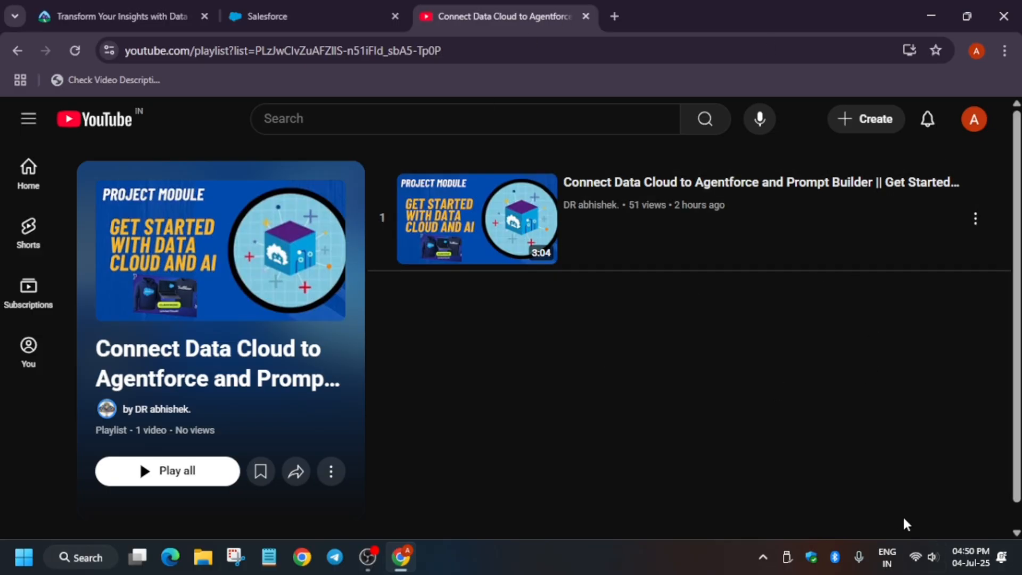
mouse_move(753, 304)
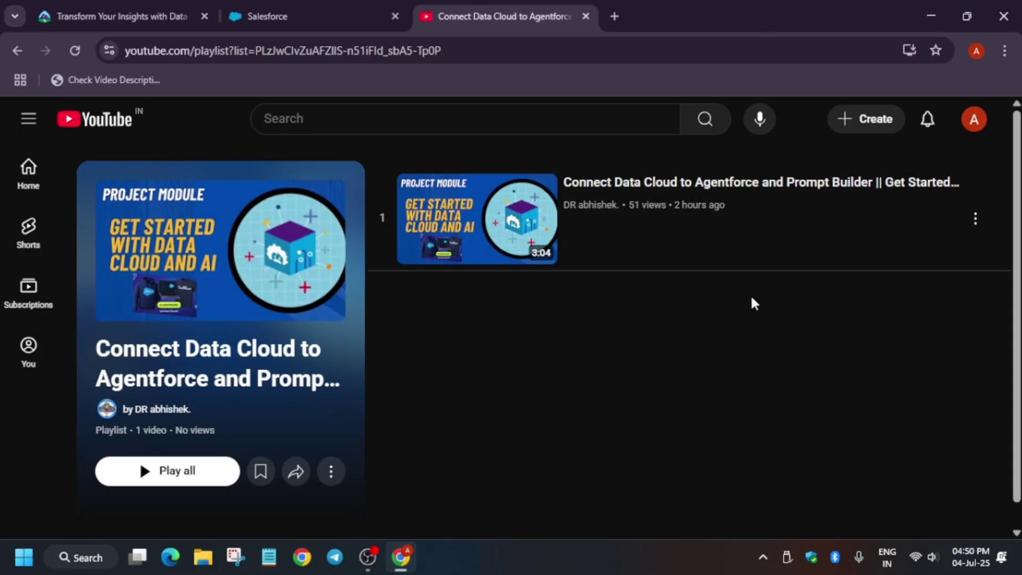
mouse_move(765, 317)
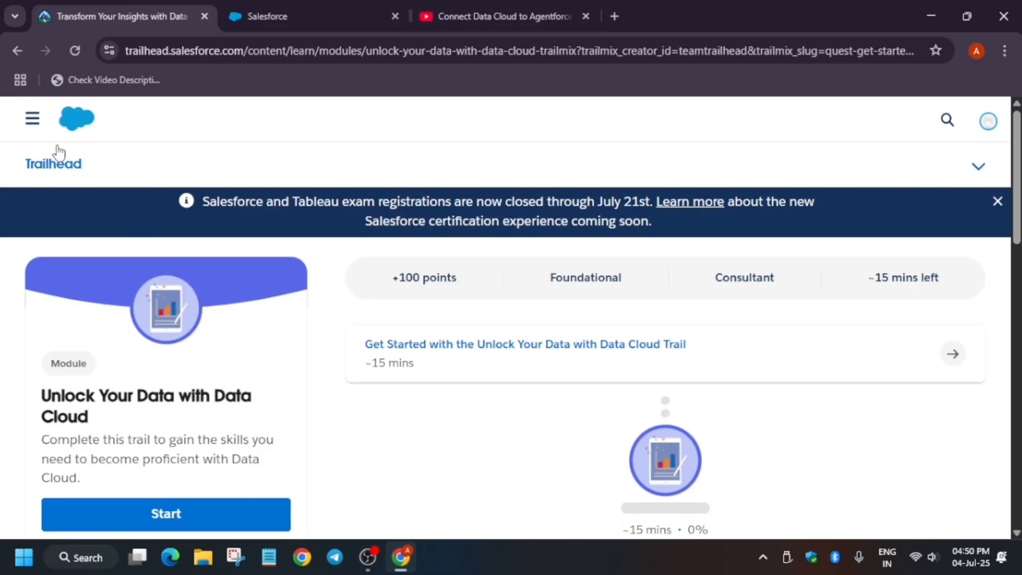
Go back to the Datablazer Quest trailmix and scroll to Join the Datablazer Community.
click(17, 51)
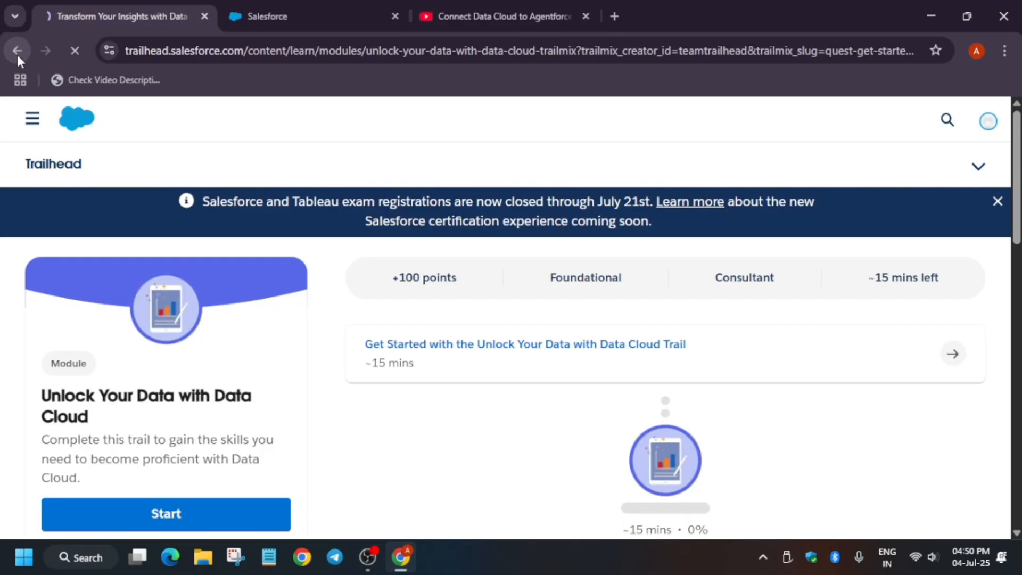
click(17, 52)
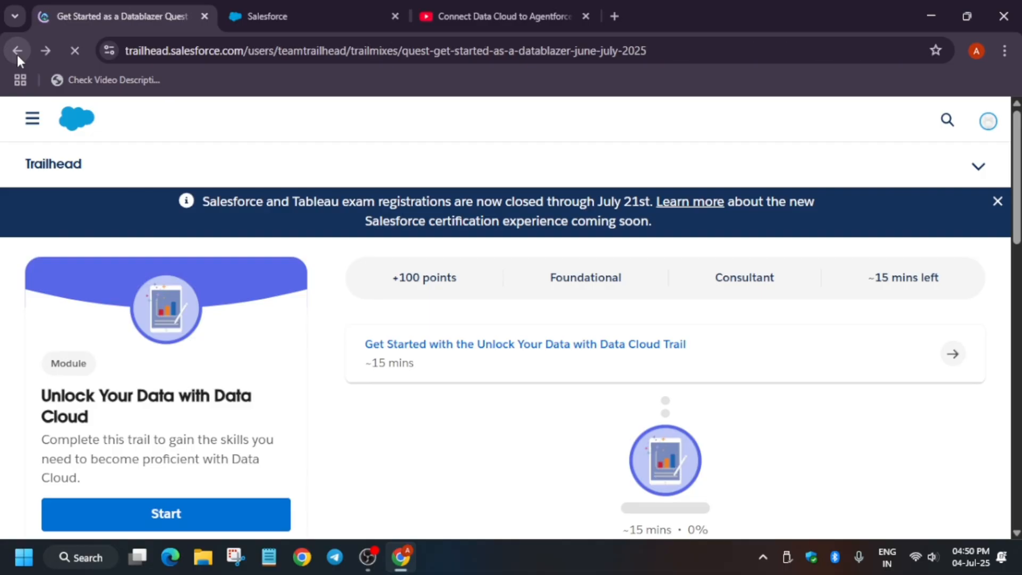
scroll(down, 3)
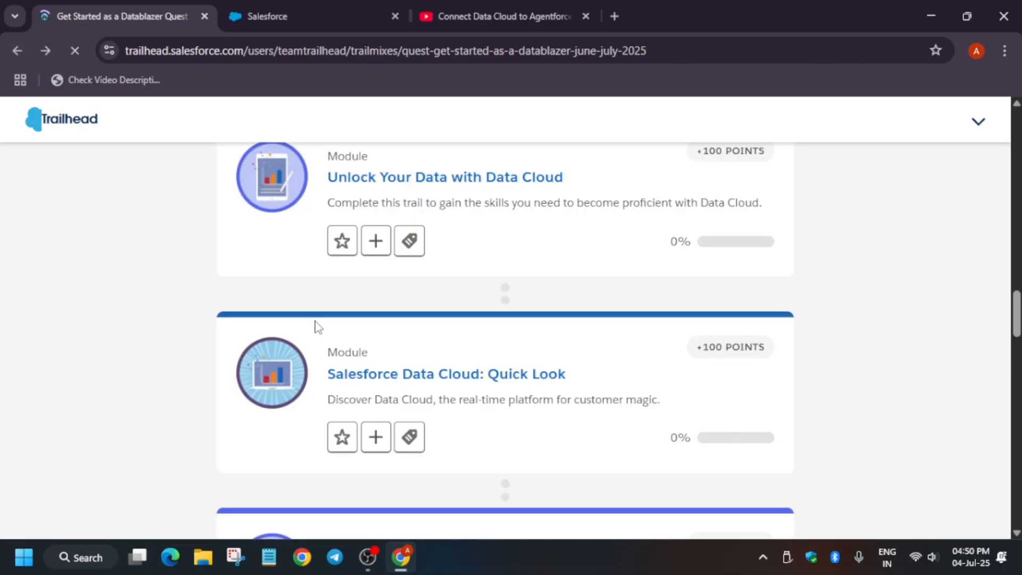
scroll(down, 3)
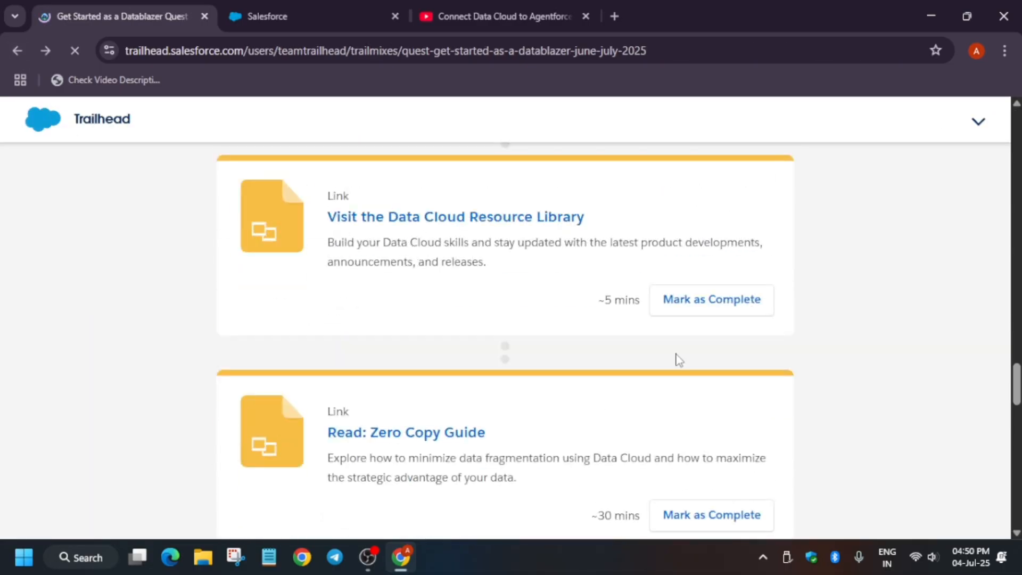
scroll(down, 3)
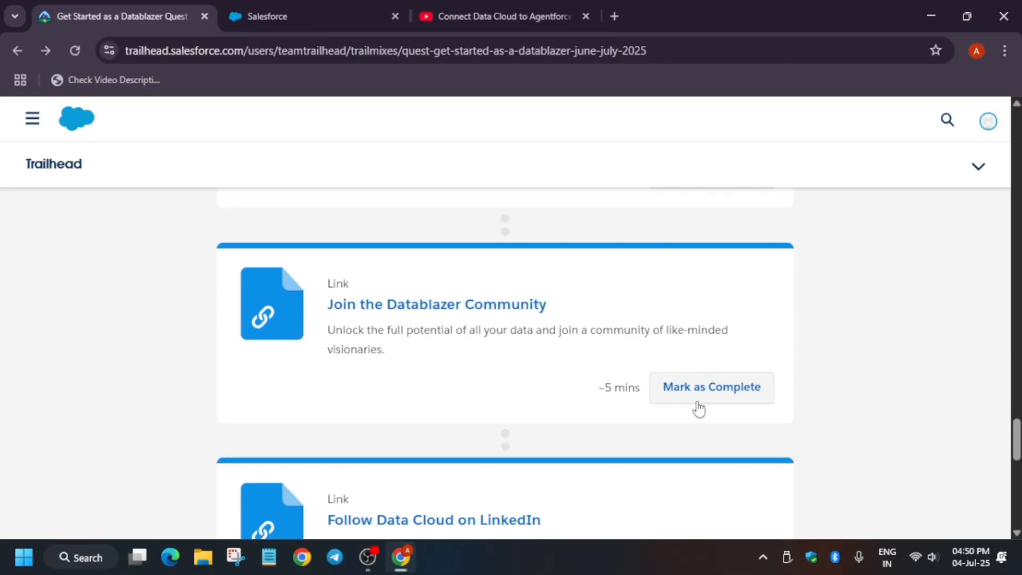
Mark Join the Datablazer Community complete and confirm progress now reads 19%.
click(710, 387)
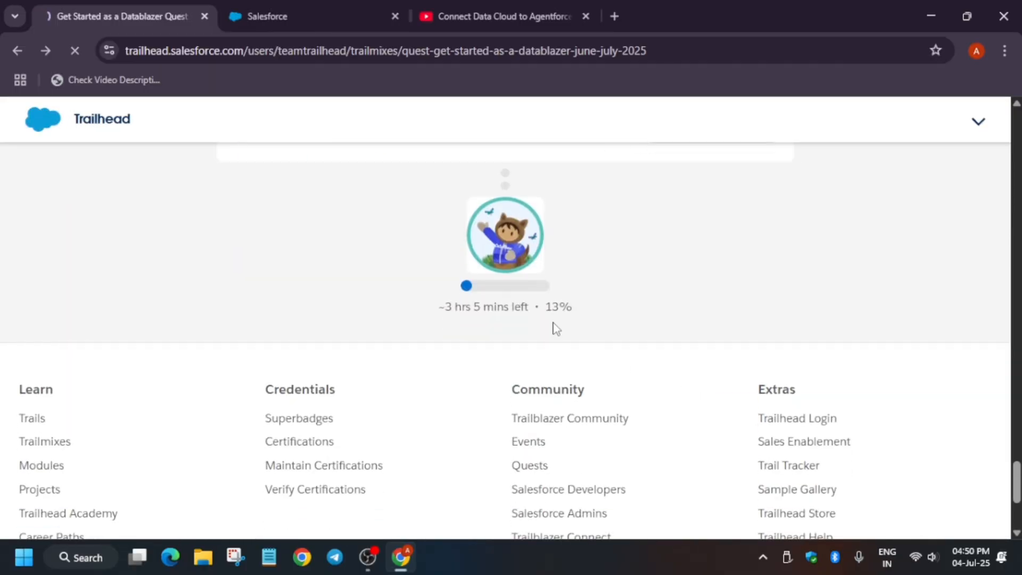
scroll(up, 3)
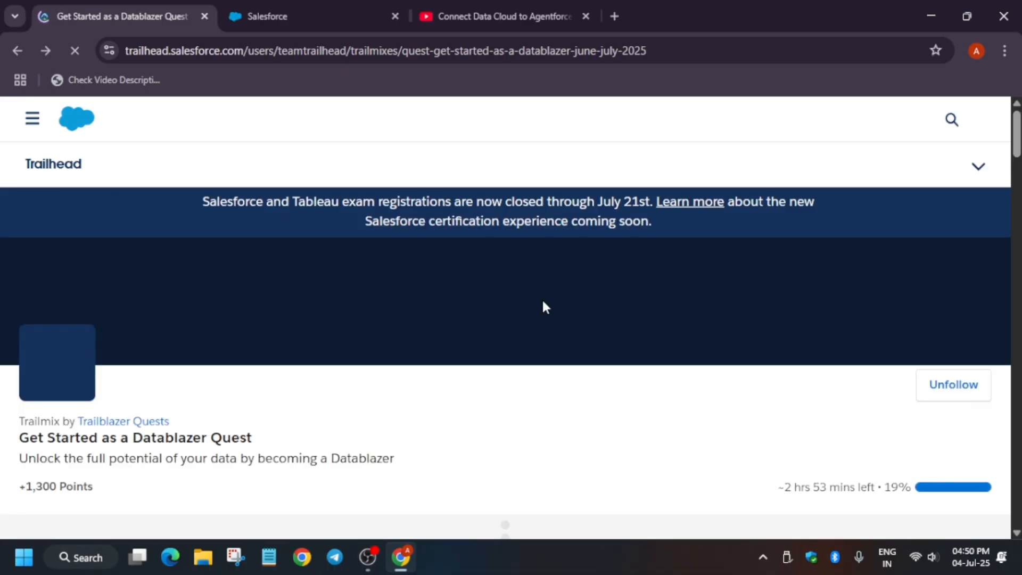
scroll(down, 3)
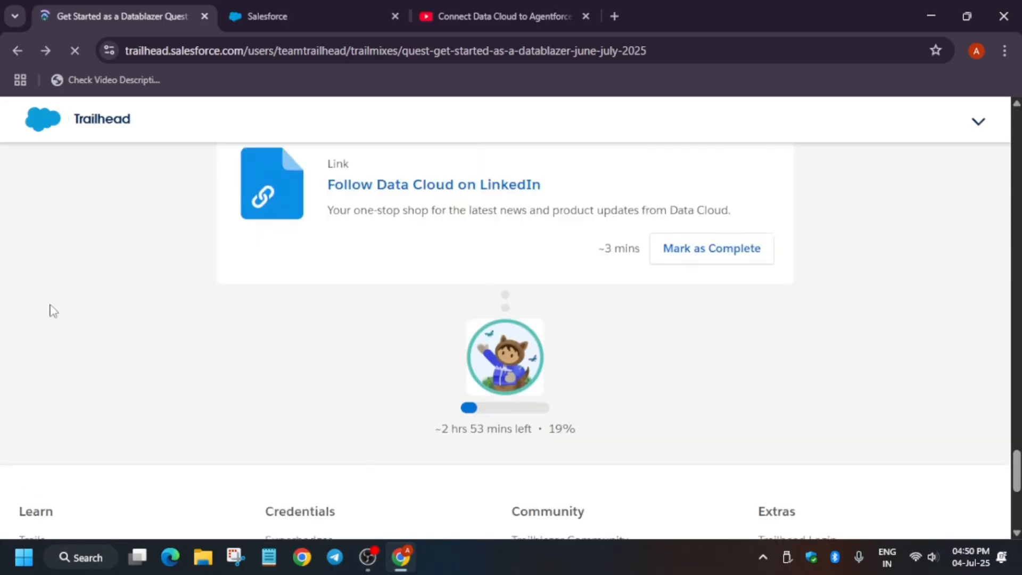
scroll(up, 3)
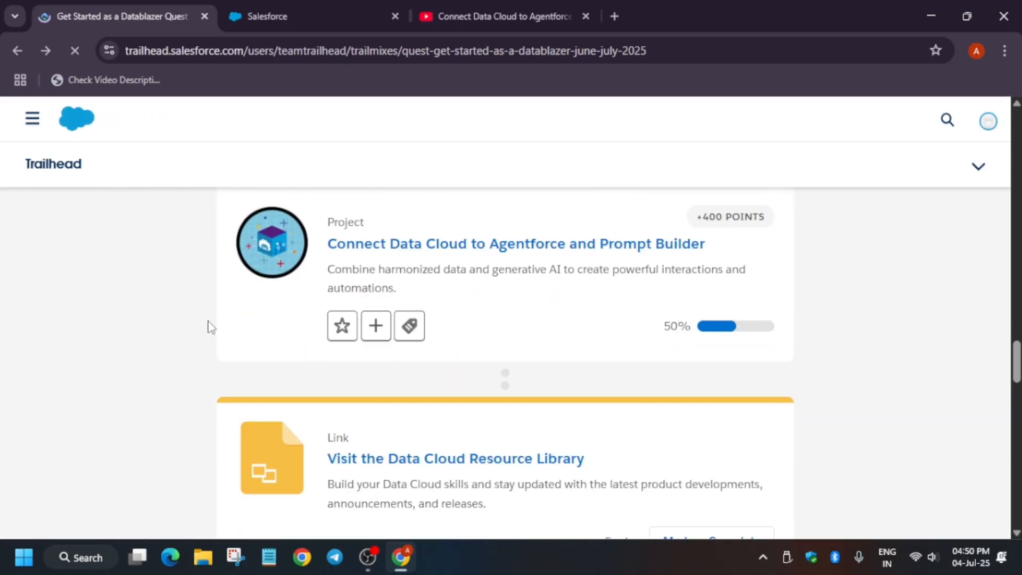